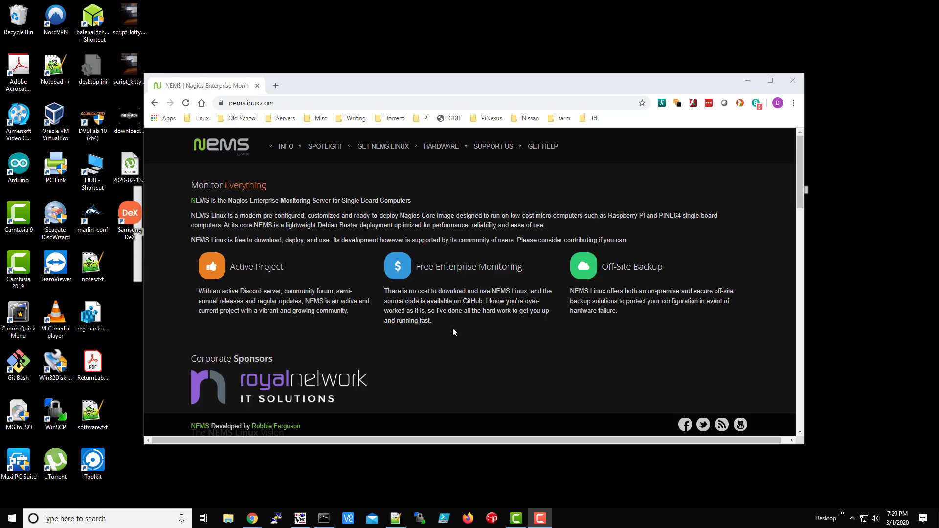
Open the NEMS changelog page from the INFO menu
{"action": "left_click", "coordinate": [769, 79]}
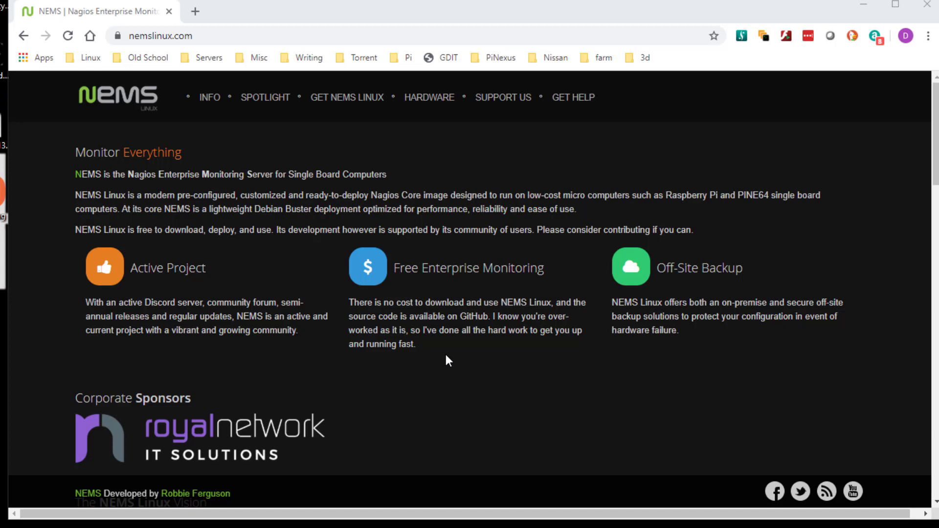
{"action": "mouse_move", "coordinate": [275, 329]}
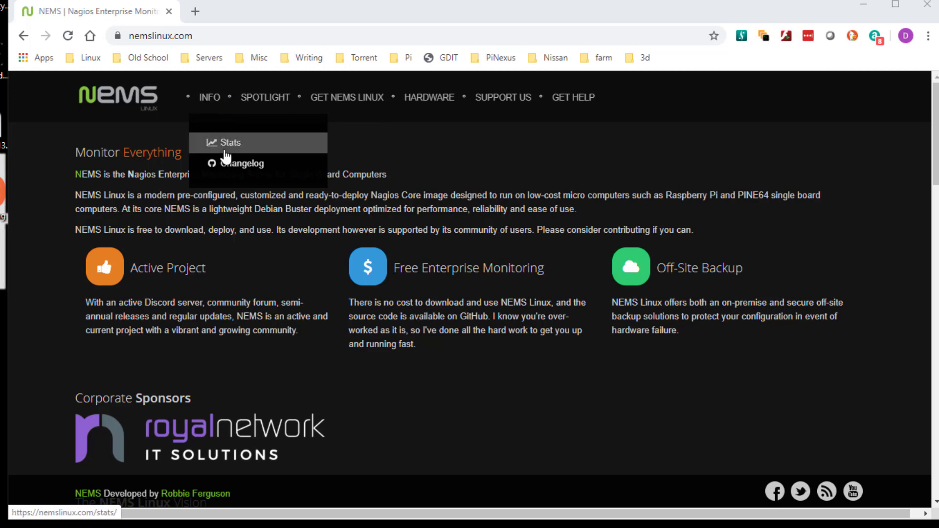
{"action": "left_click", "coordinate": [242, 163]}
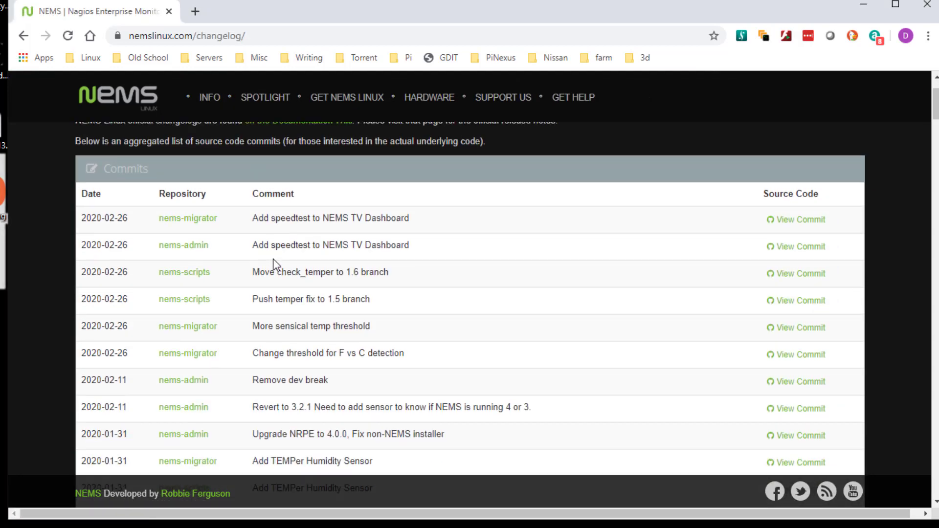
{"action": "scroll", "scroll_direction": "up", "scroll_amount": 3}
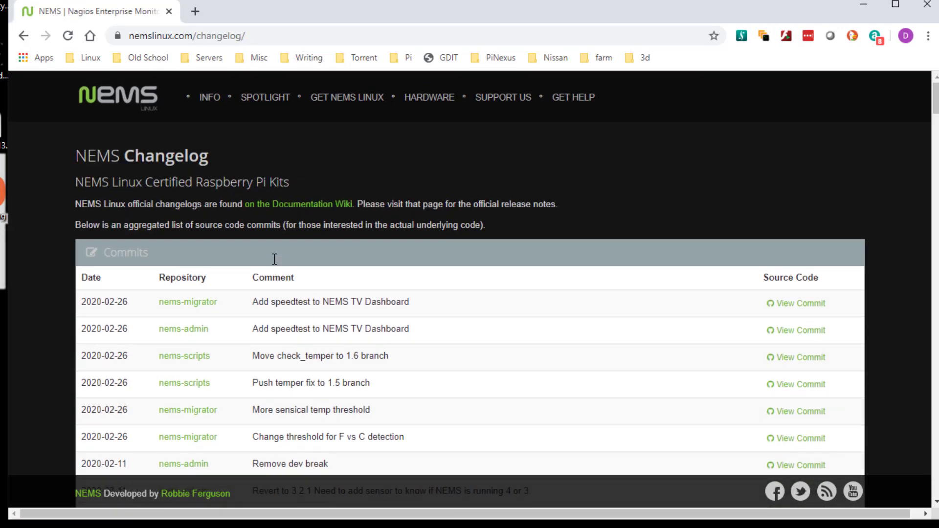
Browse the Documentation Wiki's NEMS Linux 1.5 notes, then return to the changelog tab
{"action": "left_click", "coordinate": [298, 204]}
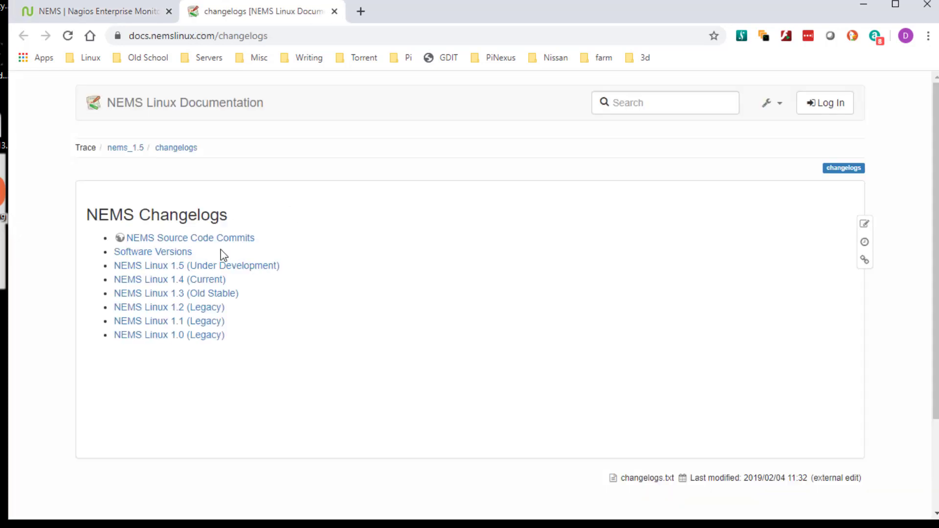
{"action": "left_click", "coordinate": [195, 266]}
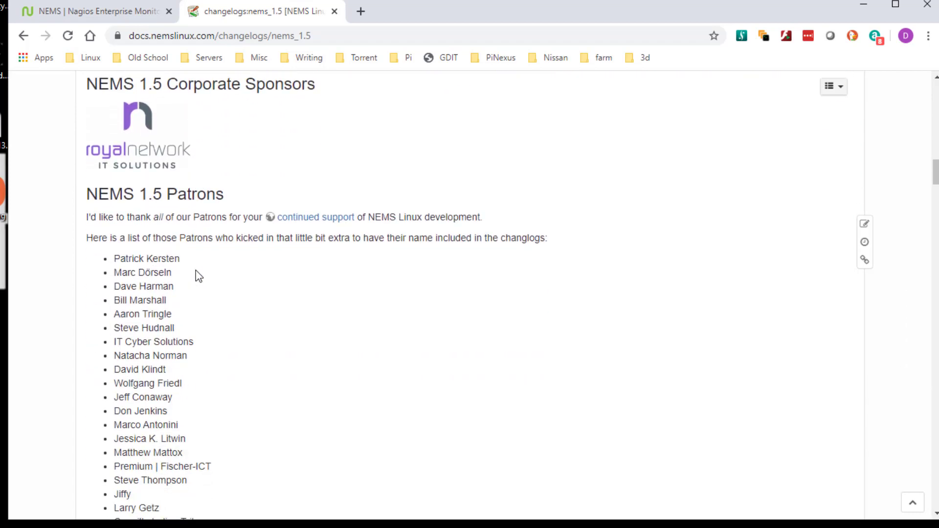
{"action": "double_click", "coordinate": [157, 410]}
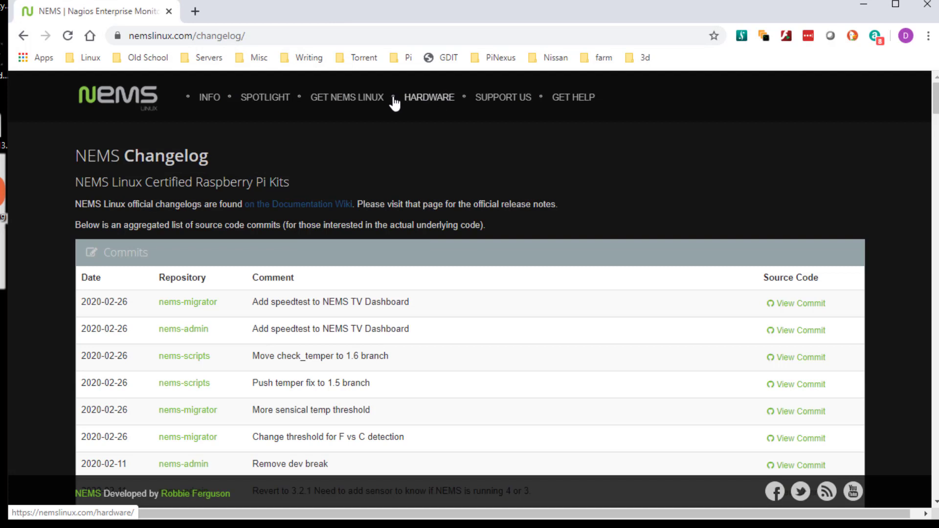
Open NEMS for Raspberry Pi under GET NEMS LINUX and scroll to its download buttons
{"action": "left_click", "coordinate": [504, 97]}
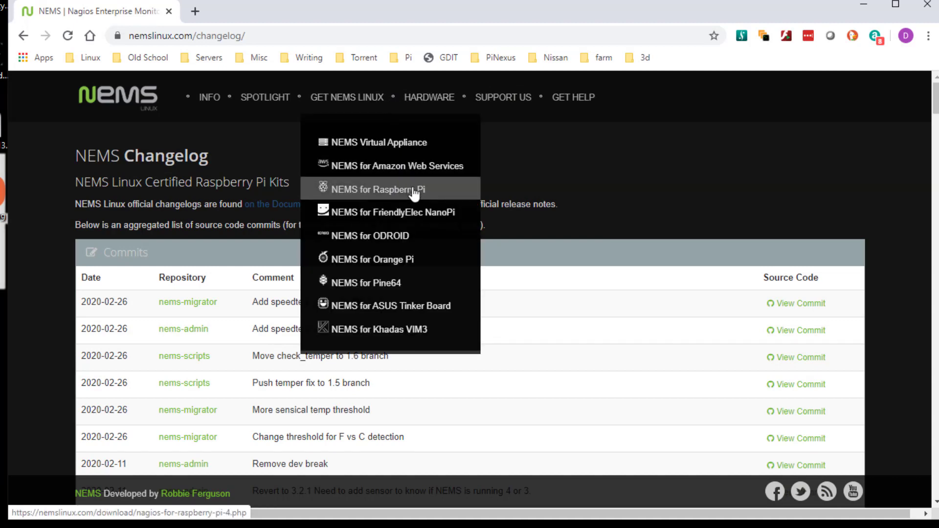
{"action": "left_click", "coordinate": [377, 190]}
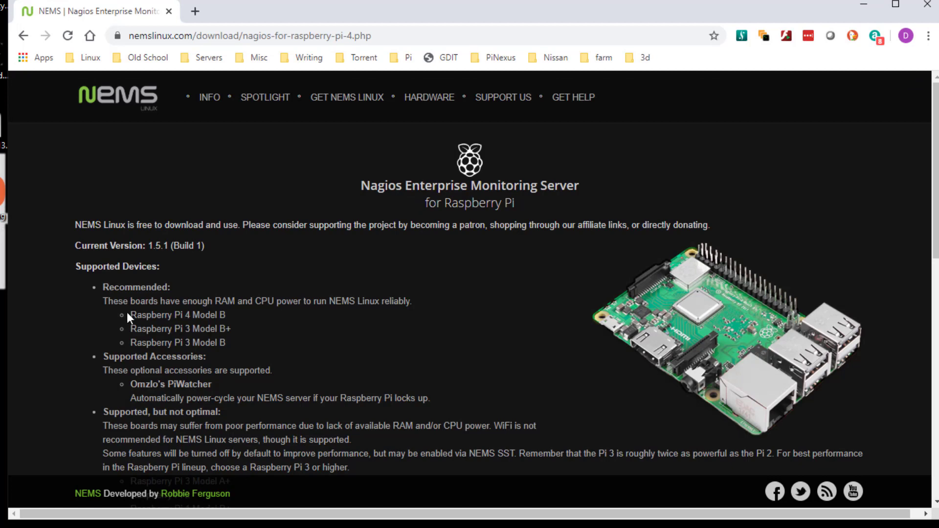
{"action": "scroll", "scroll_direction": "down", "scroll_amount": 3}
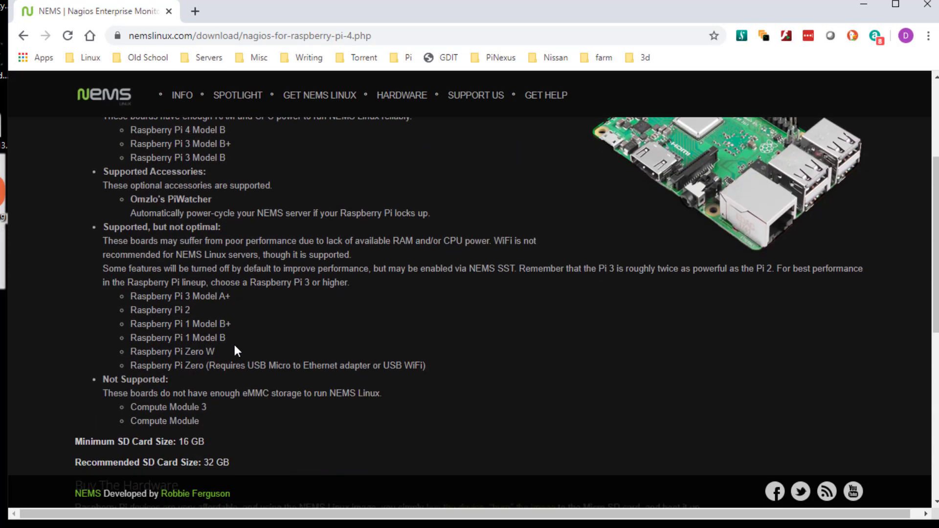
{"action": "double_click", "coordinate": [172, 352]}
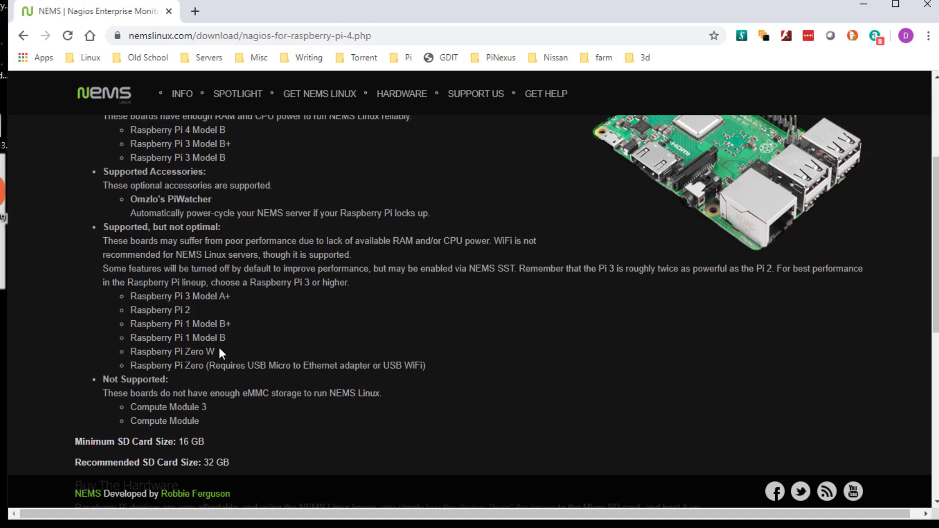
{"action": "scroll", "scroll_direction": "down", "scroll_amount": 3}
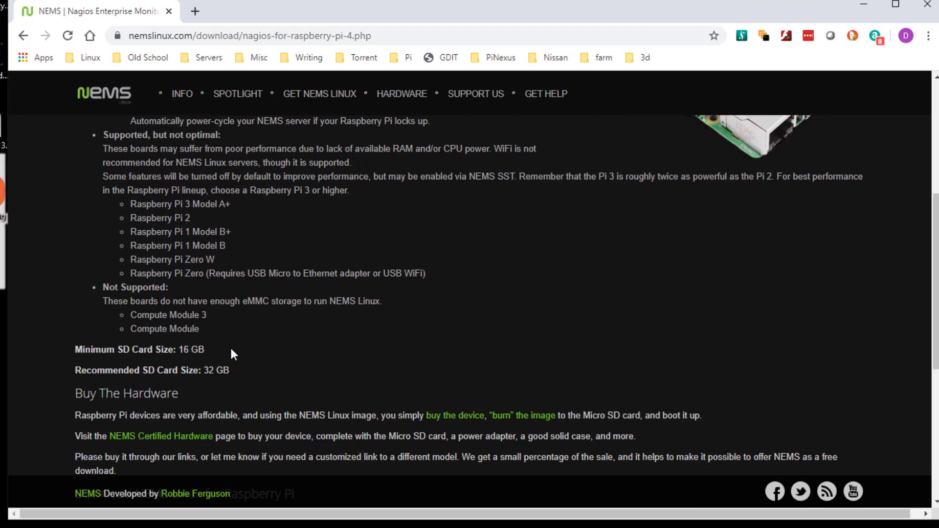
{"action": "scroll", "scroll_direction": "down", "scroll_amount": 3}
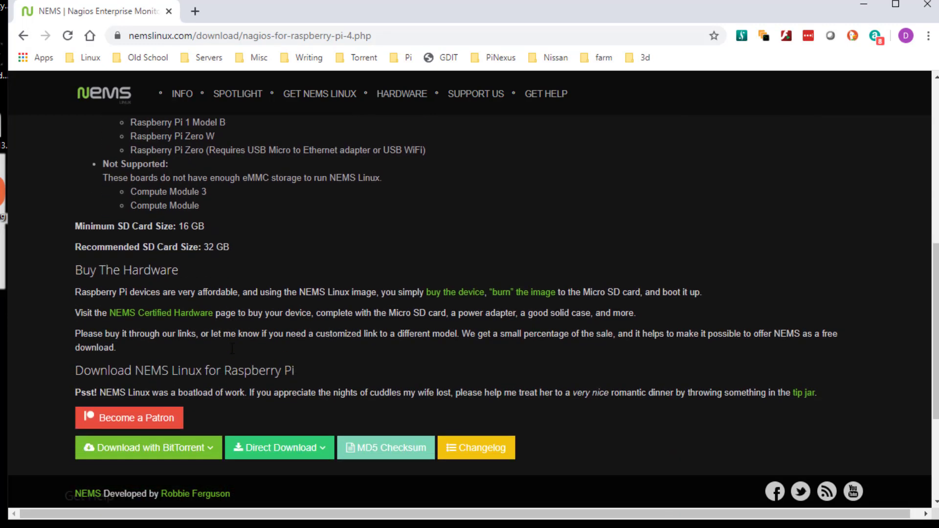
{"action": "scroll", "scroll_direction": "down", "scroll_amount": 3}
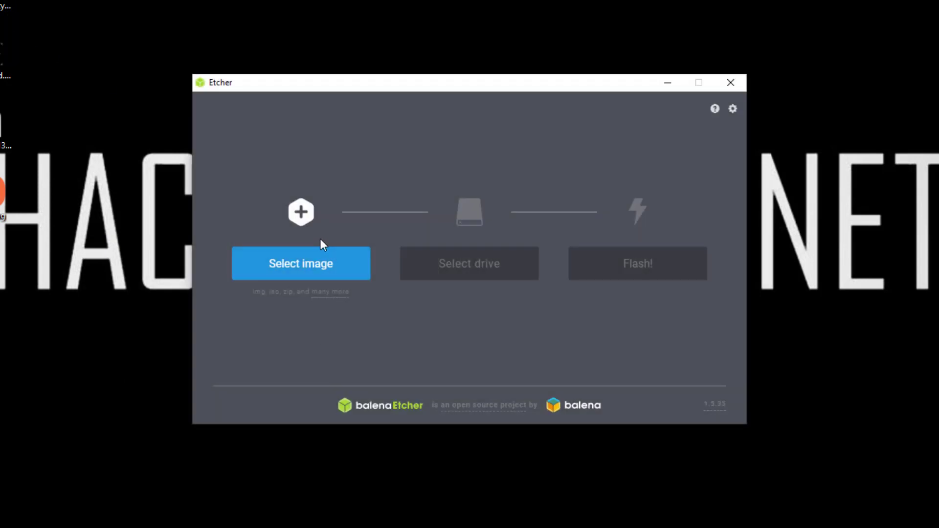
Flash NEMS_v1.5.1-RPi-Build1.img onto the SDHC Card in balenaEtcher
{"action": "left_click", "coordinate": [299, 263]}
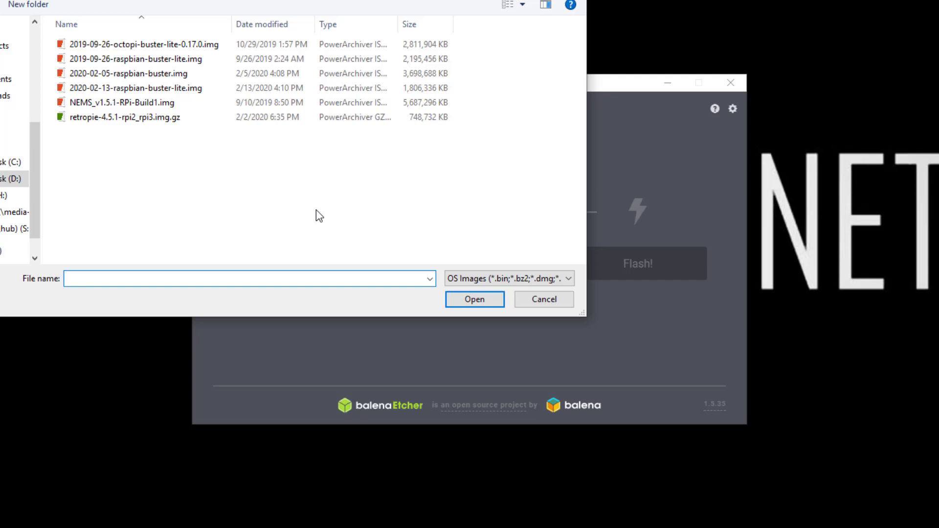
{"action": "left_click", "coordinate": [122, 103]}
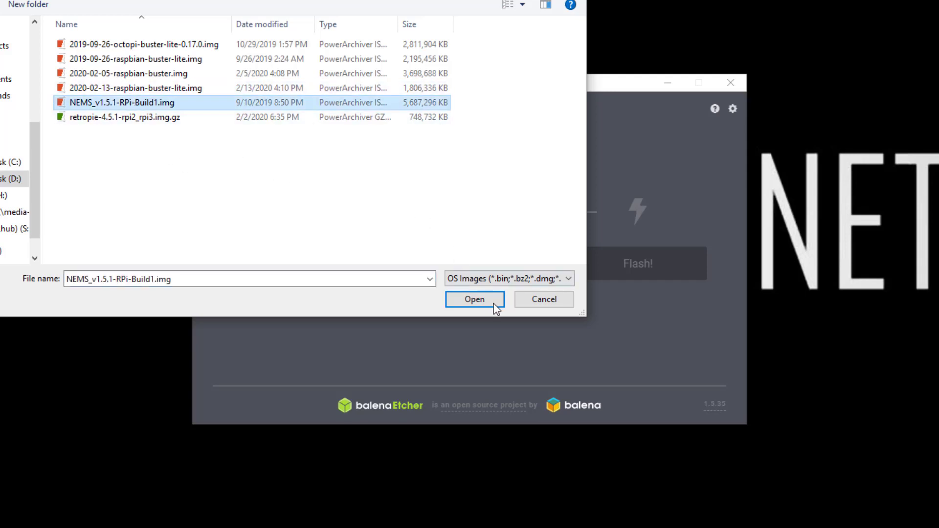
{"action": "left_click", "coordinate": [474, 300]}
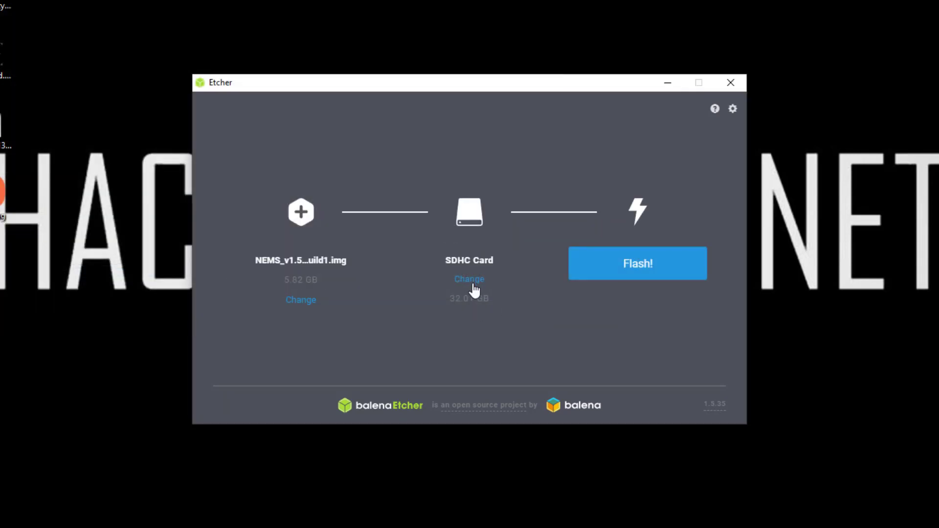
{"action": "left_click", "coordinate": [637, 264]}
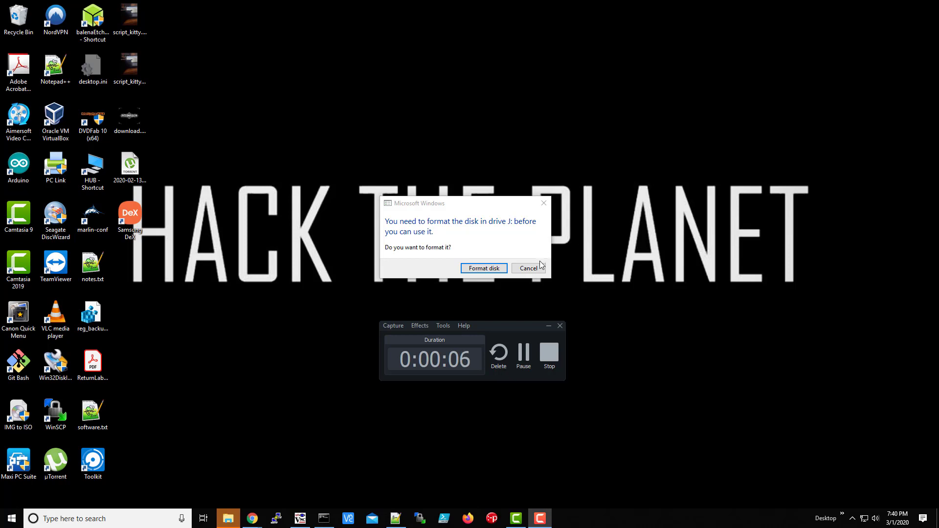
Cancel the Windows prompt to format the disk in drive J:
{"action": "left_click", "coordinate": [528, 268]}
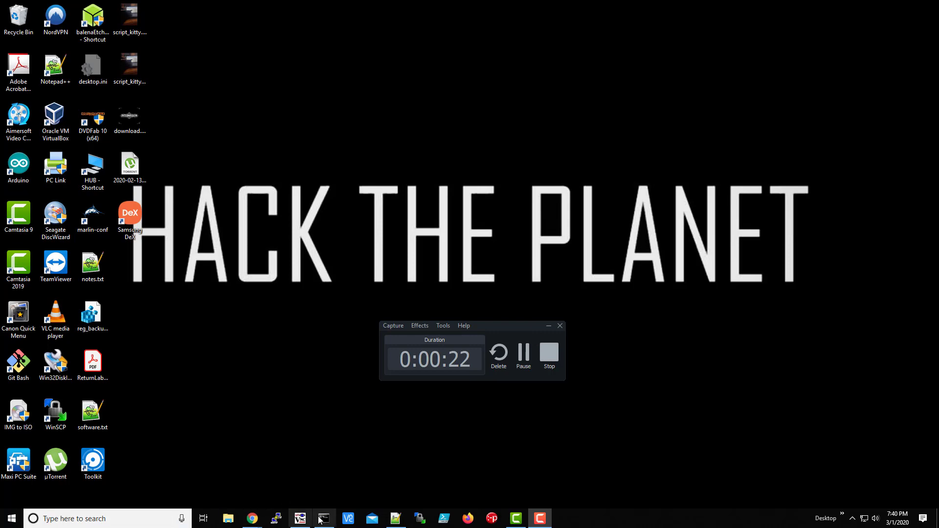
Bring up the Command Prompt running 'ping nems -t' to watch for replies
{"action": "left_click", "coordinate": [324, 519]}
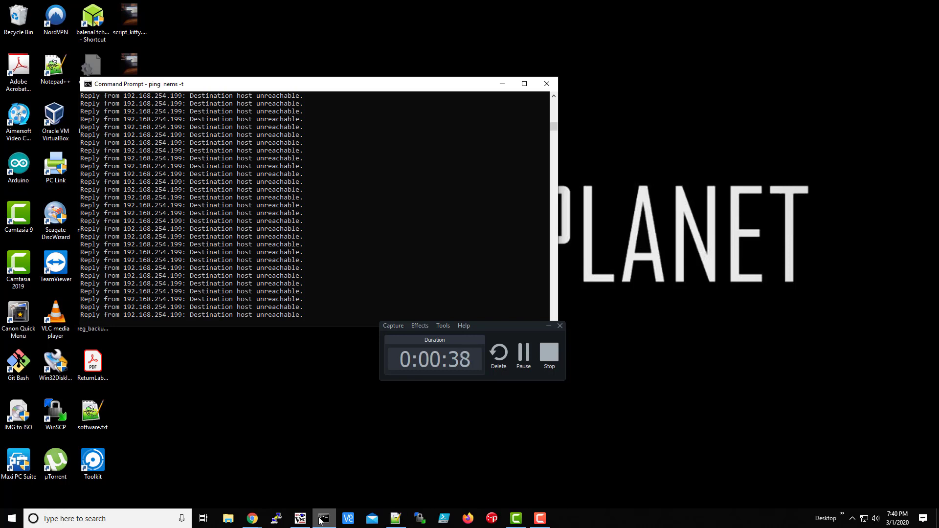
{"action": "mouse_move", "coordinate": [342, 474]}
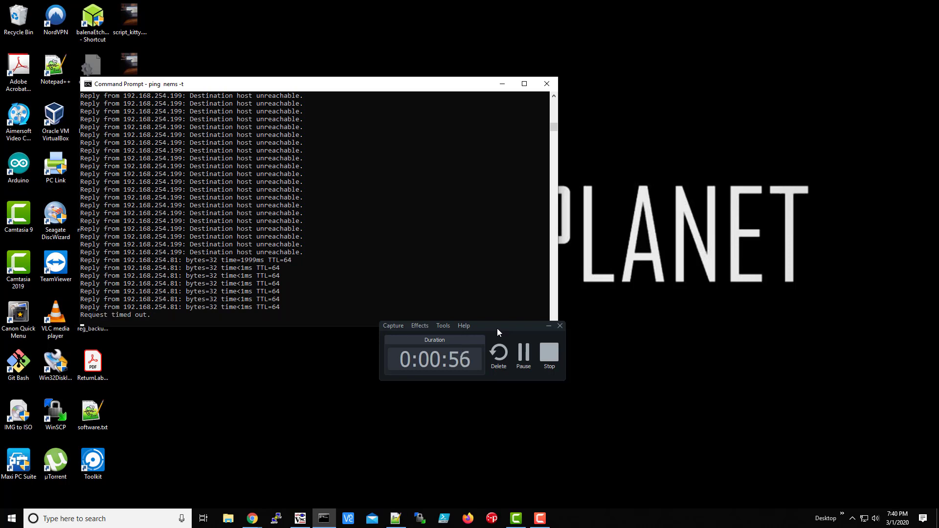
{"action": "mouse_move", "coordinate": [425, 384]}
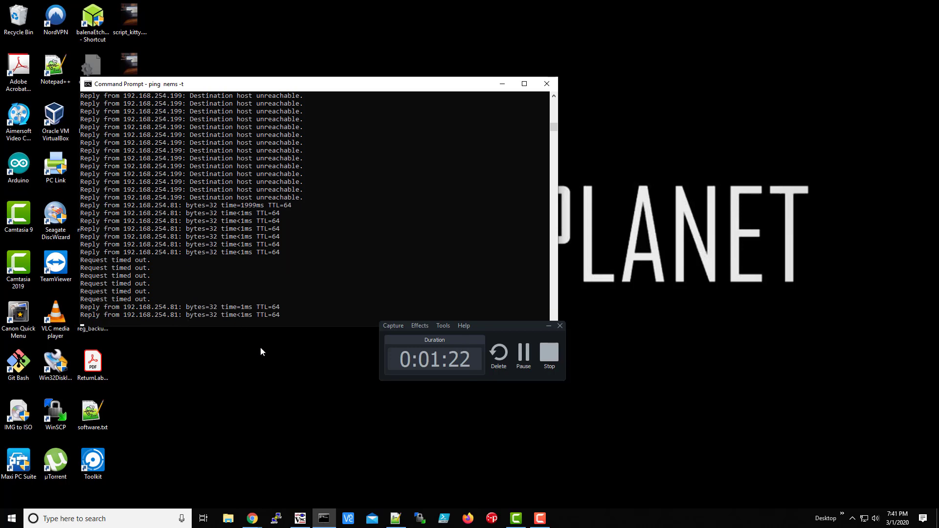
Open a PuTTY SSH session to 192.168.254.81 and log in as nemsadmin
{"action": "left_click", "coordinate": [275, 519]}
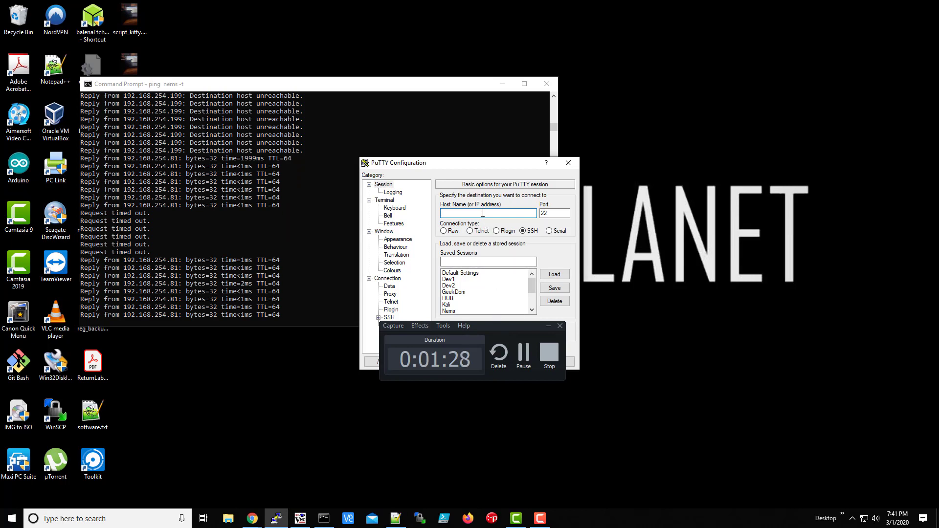
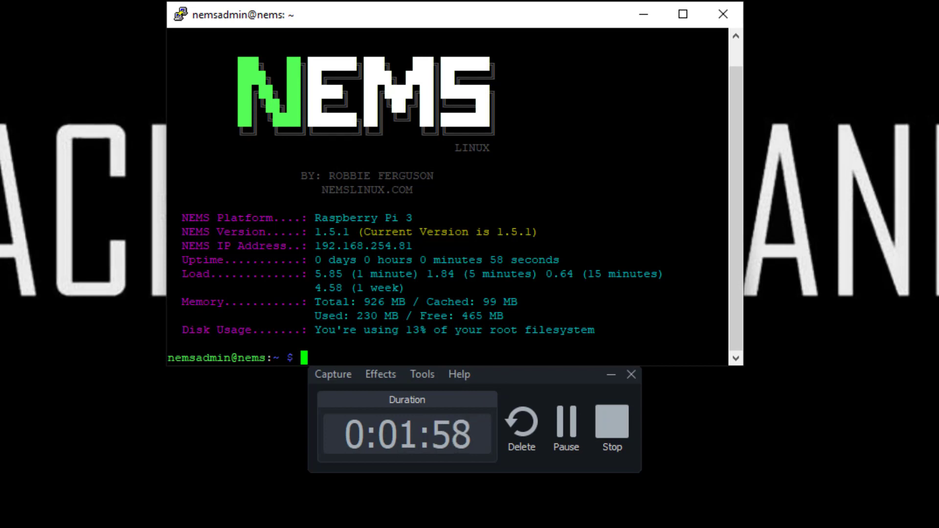
Run sudo nems-init and choose the Petersburg (Indiana) time zone
{"action": "type", "text": "sudo nems"}
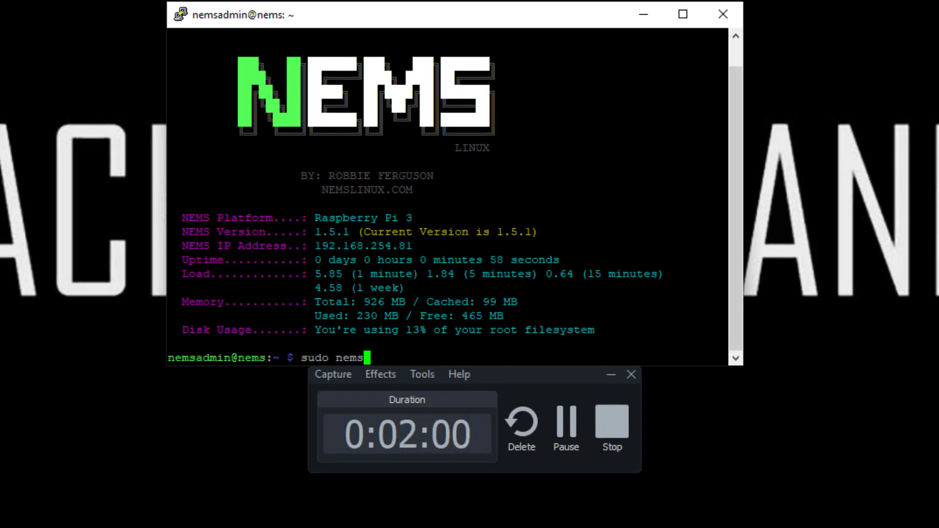
{"action": "key", "text": "Return"}
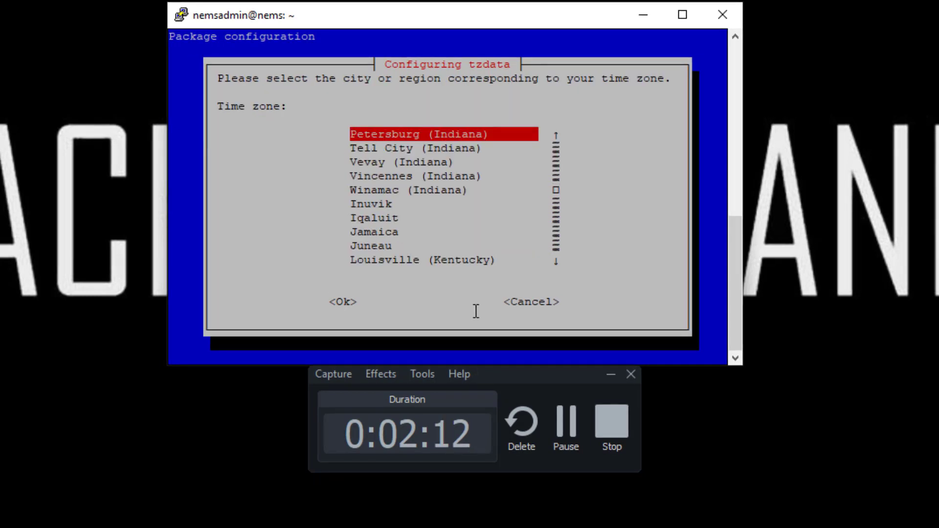
{"action": "left_click", "coordinate": [342, 301]}
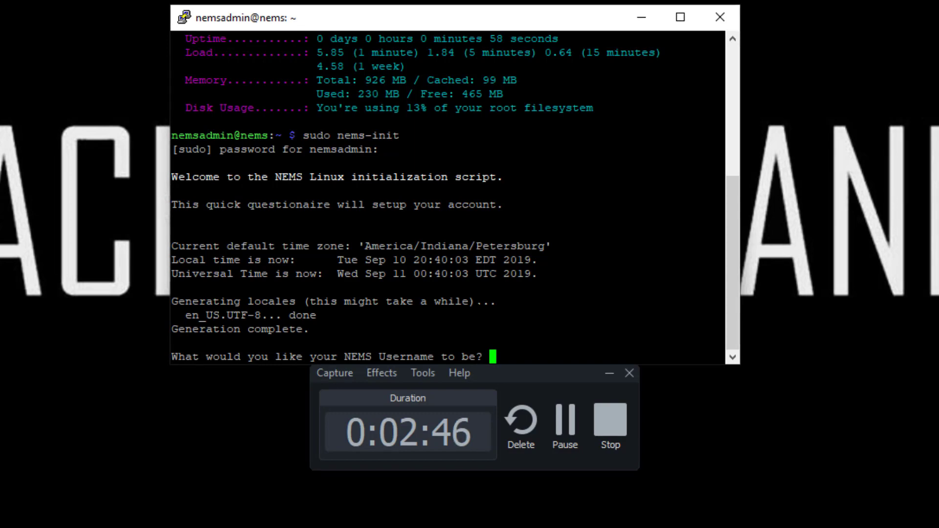
{"action": "type", "text": "don"}
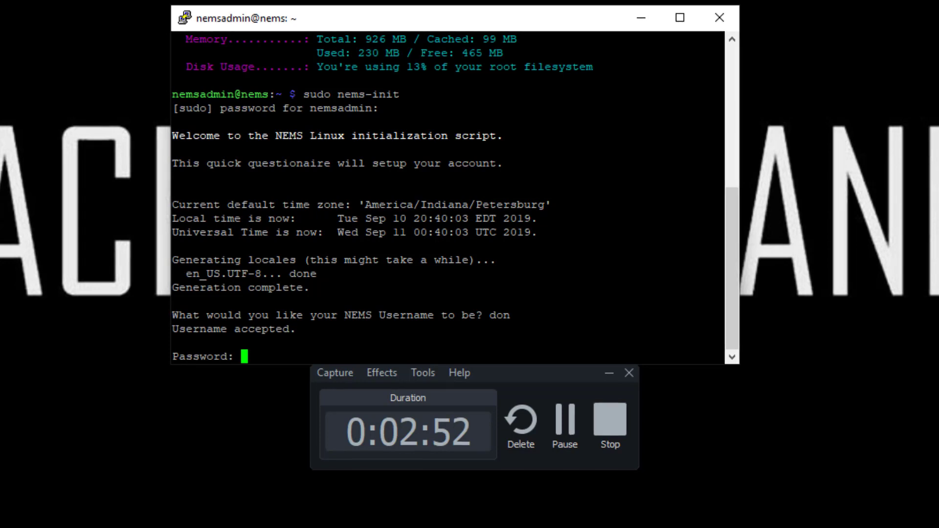
{"action": "key", "text": "Enter"}
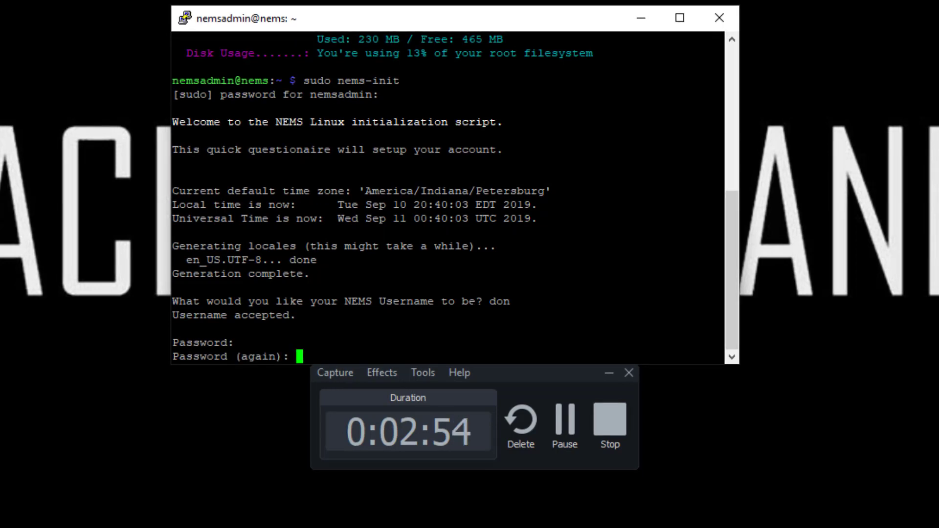
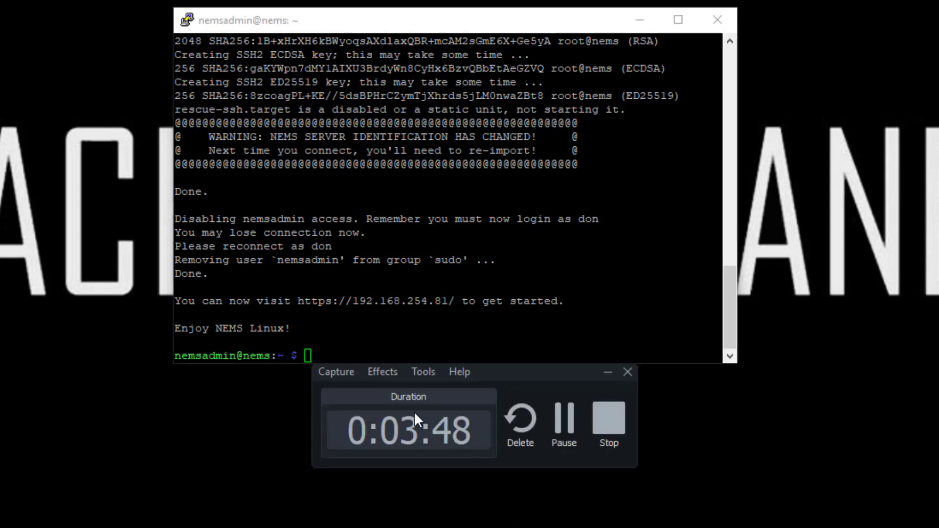
Log back into 192.168.254.81 as don, then enter newegg.com in a new browser tab
{"action": "type", "text": "r"}
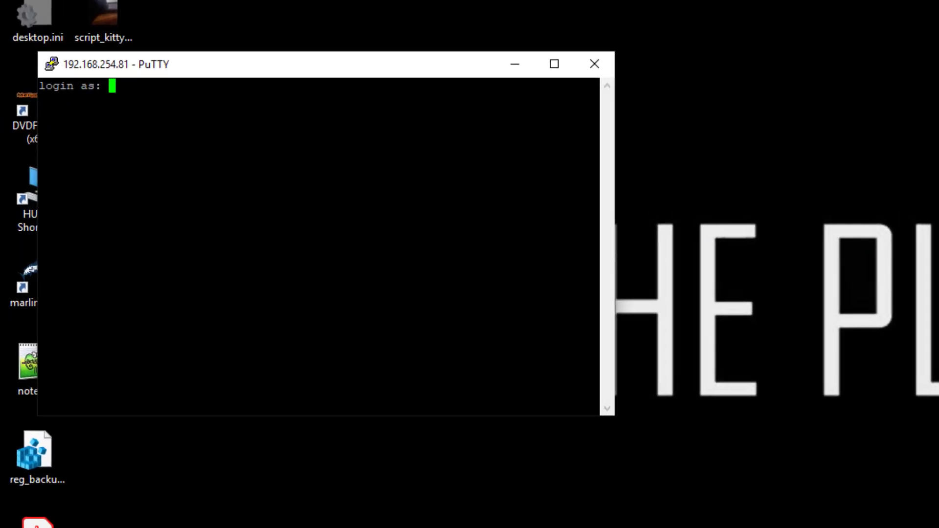
{"action": "type", "text": "don"}
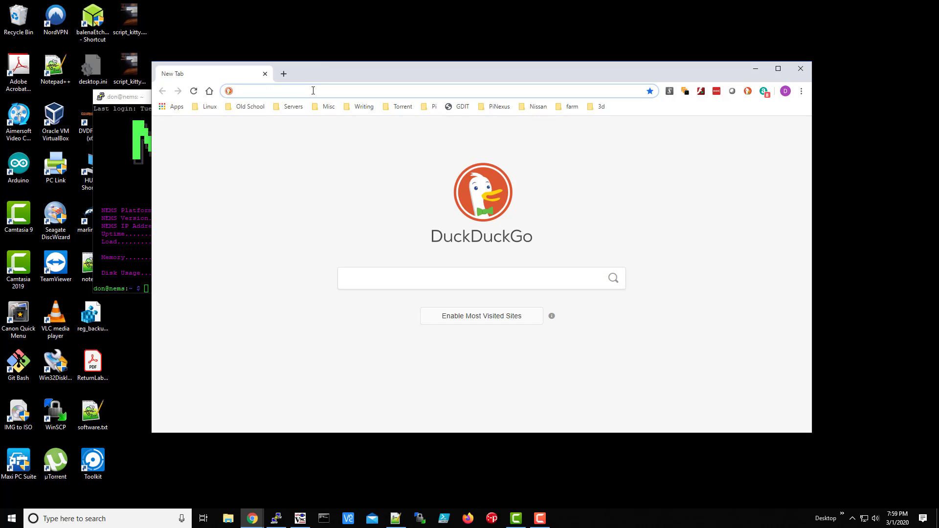
{"action": "type", "text": "newegg.com"}
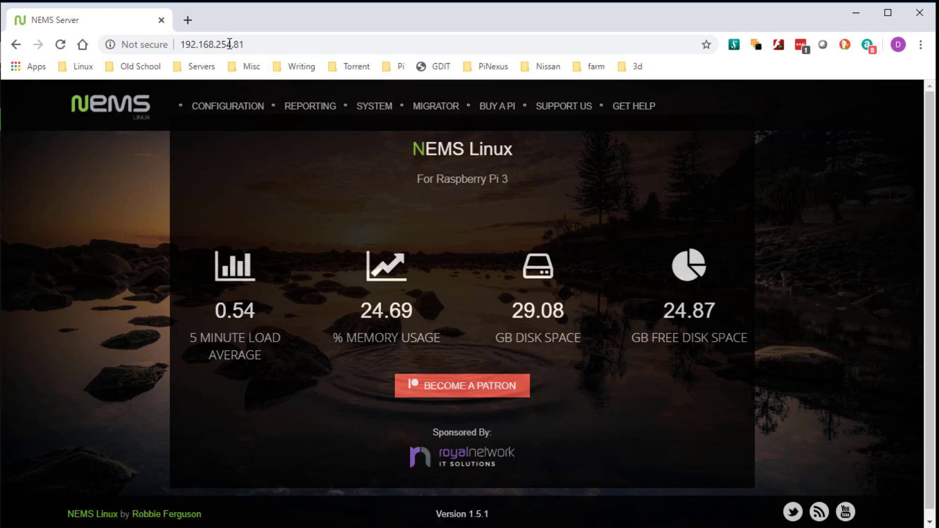
Open the CONFIGURATION menu on the 192.168.254.81 NEMS dashboard
{"action": "left_click", "coordinate": [227, 106]}
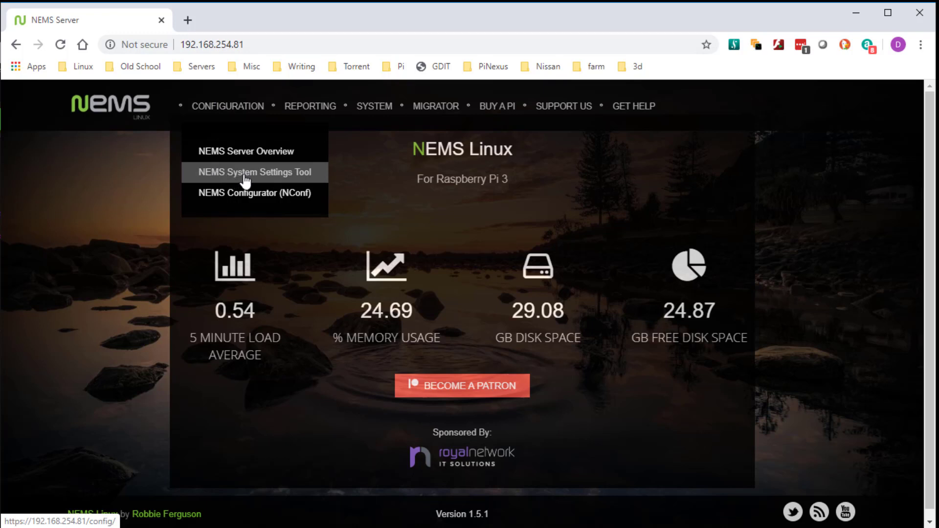
Sign in as don to reach the NEMS System Settings Tool's General settings
{"action": "left_click", "coordinate": [254, 172]}
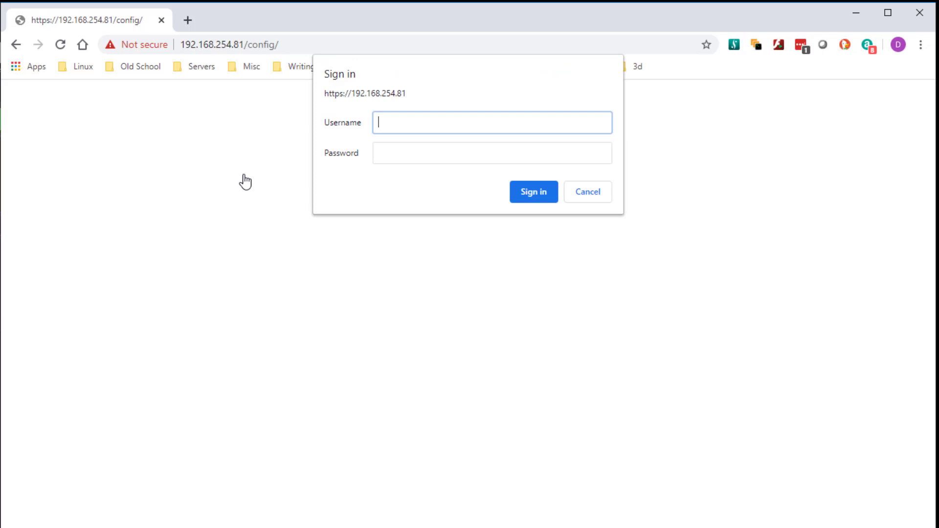
{"action": "type", "text": "don"}
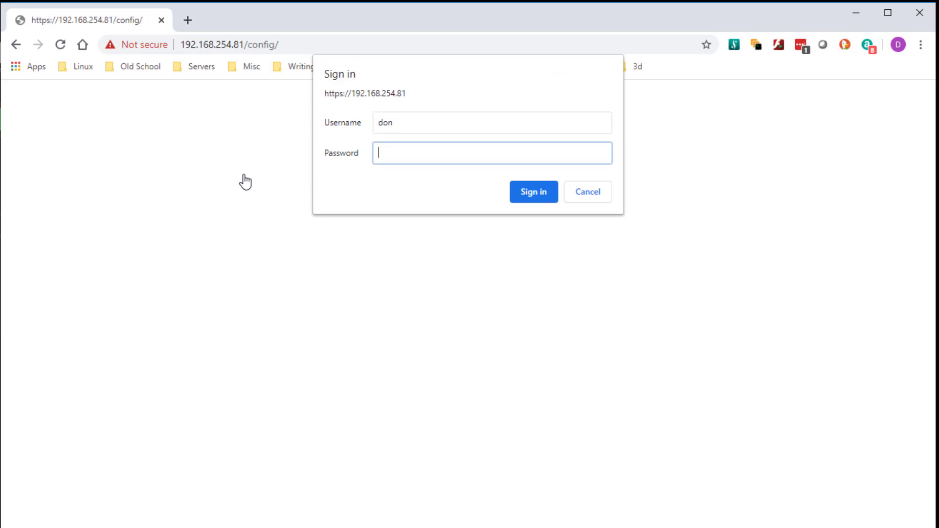
{"action": "left_click", "coordinate": [533, 192]}
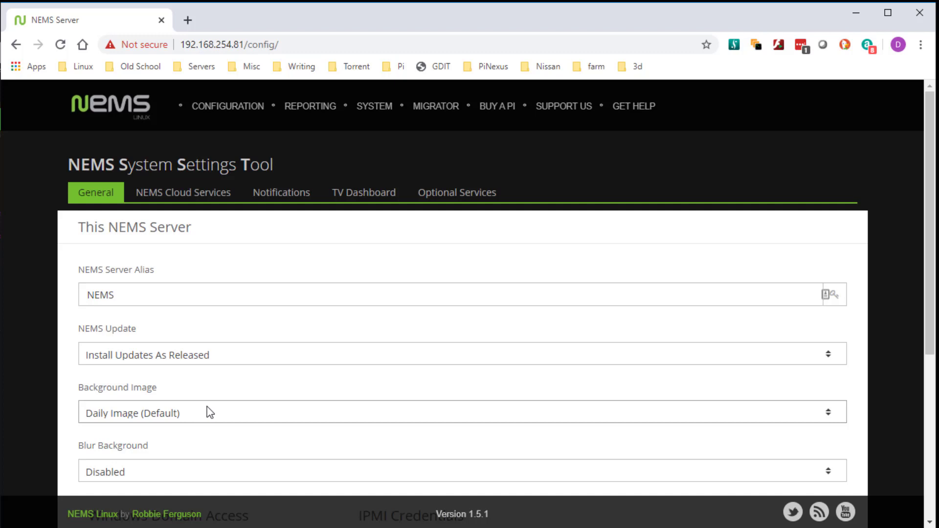
Switch the background image to the uploaded Geek-Dom Black.jpg, then view NEMS Cloud Services
{"action": "scroll", "scroll_direction": "down", "scroll_amount": 3}
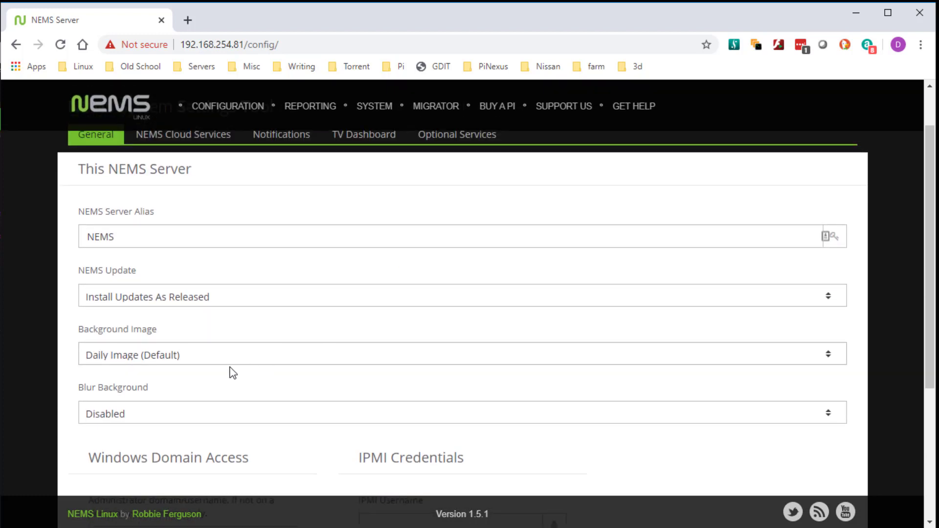
{"action": "left_click", "coordinate": [461, 354]}
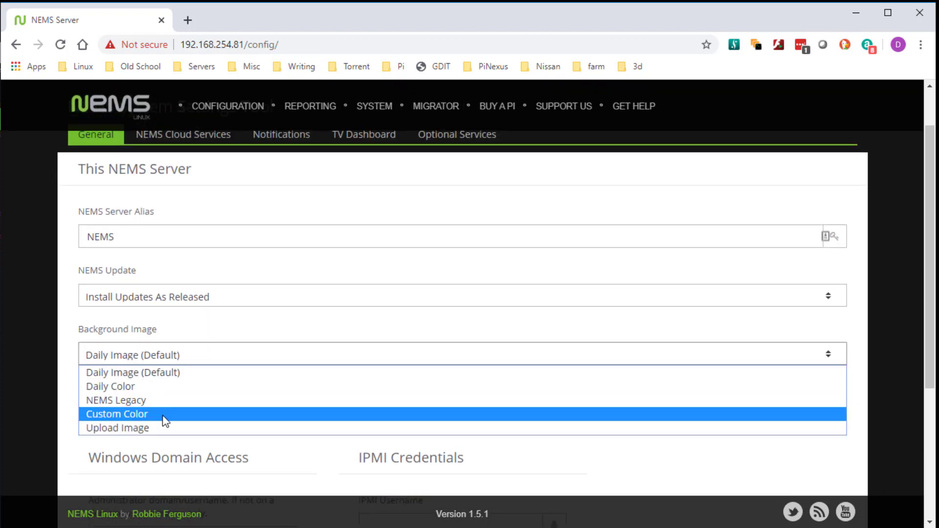
{"action": "left_click", "coordinate": [118, 428]}
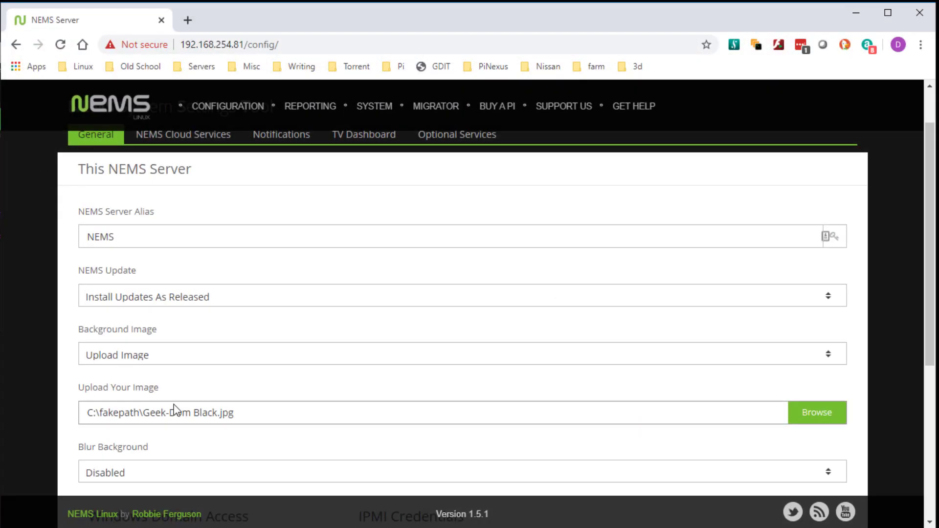
{"action": "scroll", "scroll_direction": "down", "scroll_amount": 3}
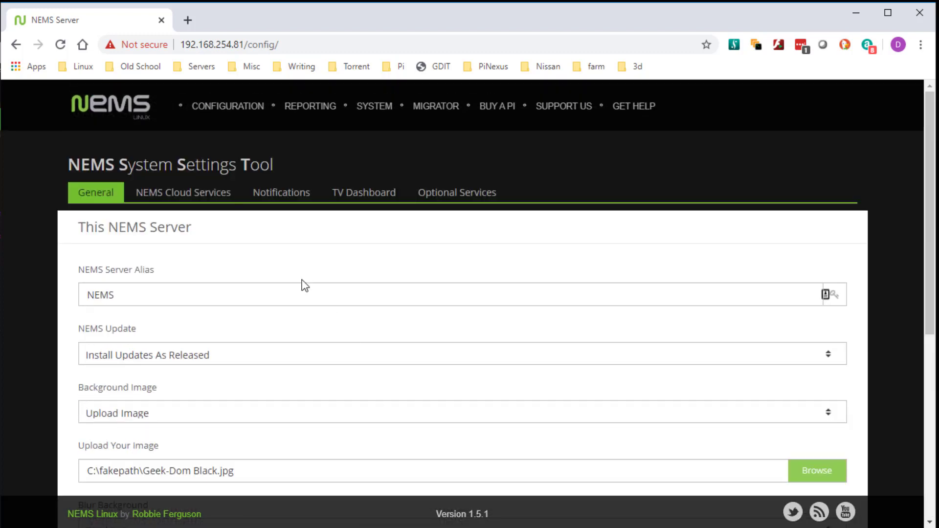
{"action": "left_click", "coordinate": [183, 193]}
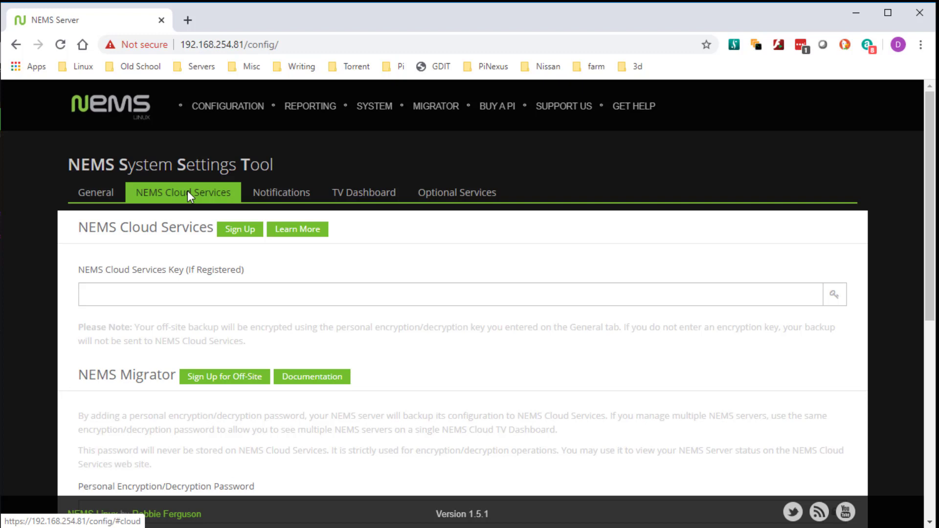
Enter SMTP server smtp.gmail.com, port 587 with TLS, geek-dom sender, username and password
{"action": "left_click", "coordinate": [280, 192]}
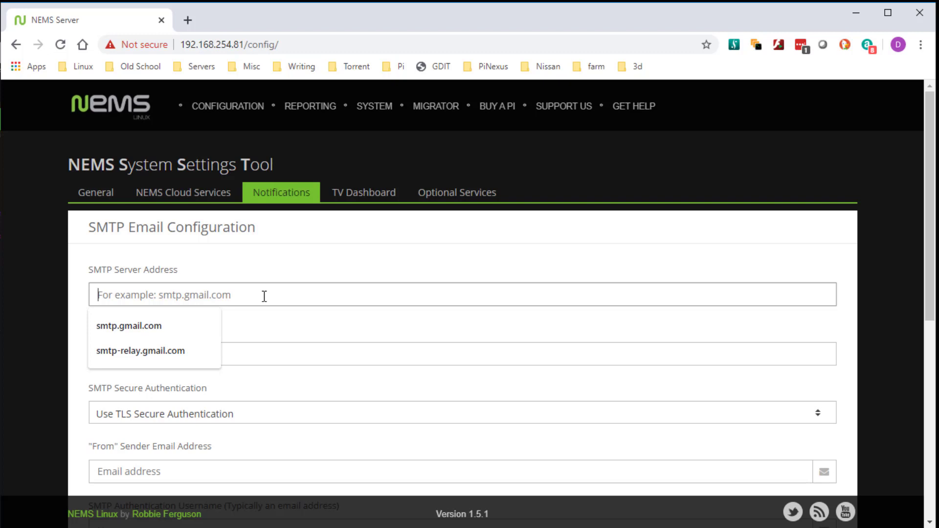
{"action": "left_click", "coordinate": [128, 326]}
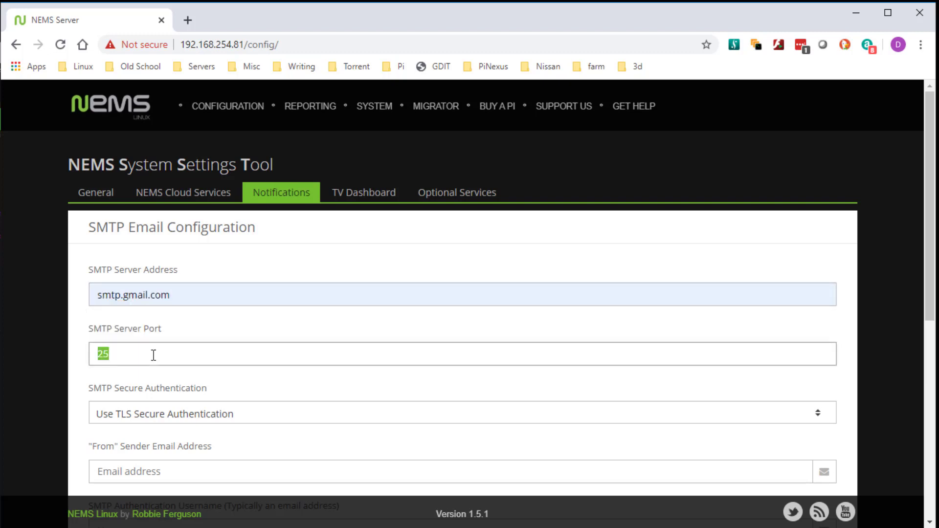
{"action": "type", "text": "587"}
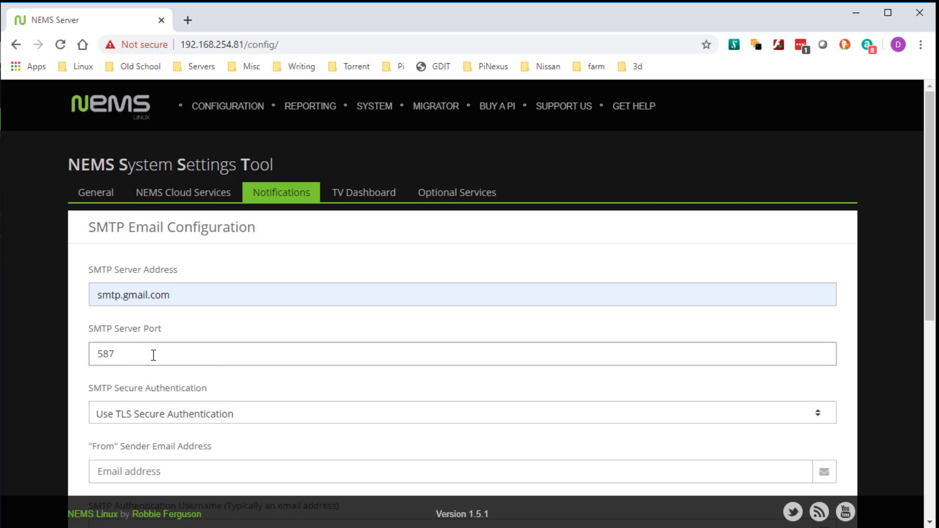
{"action": "scroll", "scroll_direction": "down", "scroll_amount": 3}
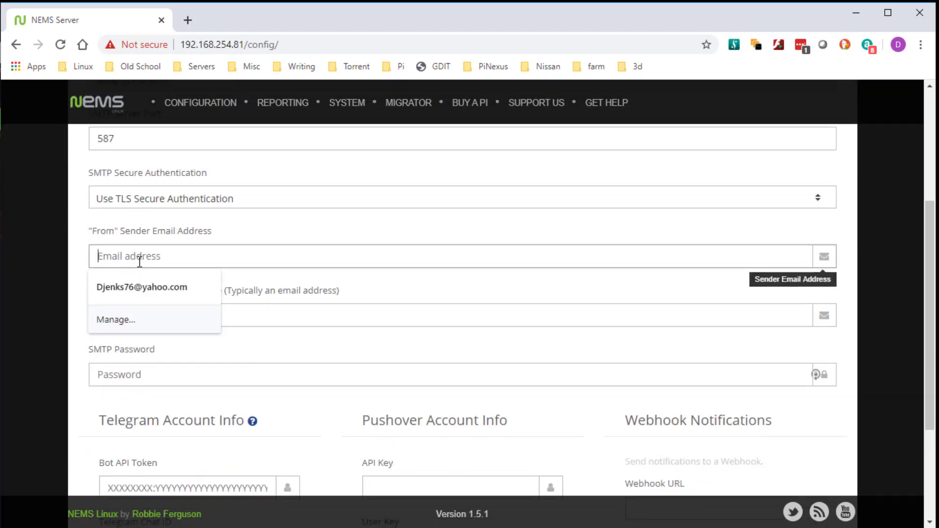
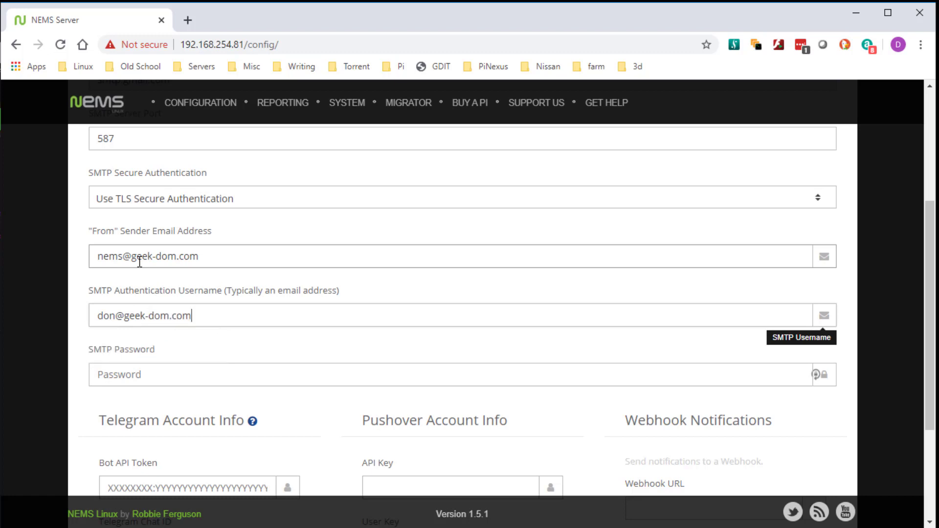
{"action": "type", "text": "••"}
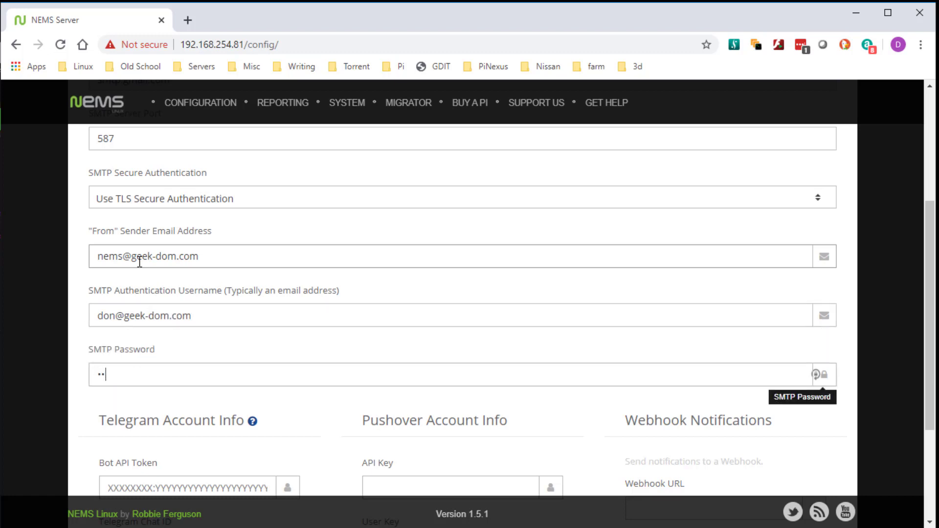
{"action": "type", "text": "password"}
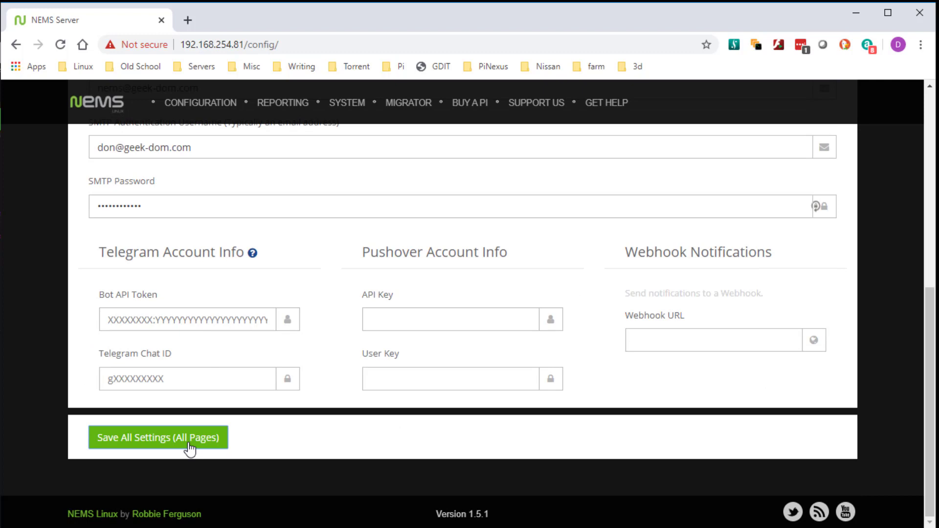
Save the System Settings Tool configuration across all pages
{"action": "left_click", "coordinate": [157, 437]}
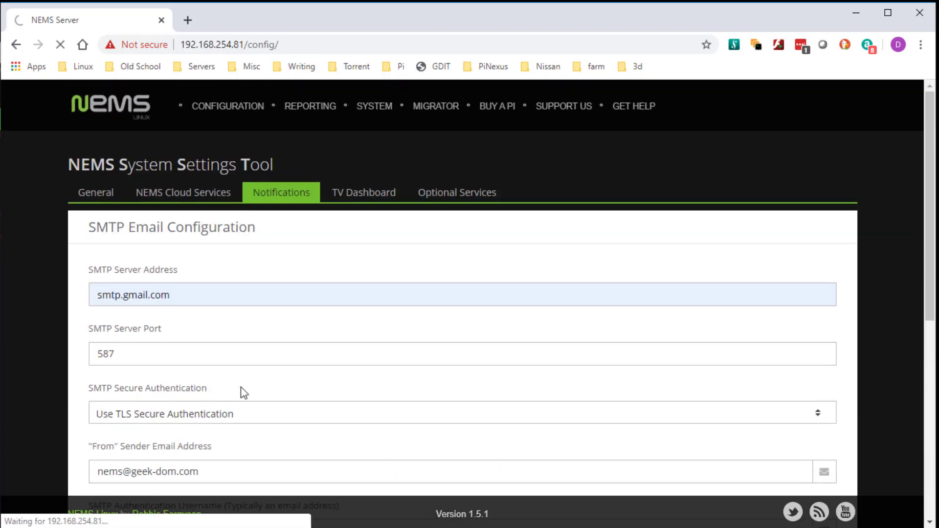
{"action": "left_click", "coordinate": [364, 192]}
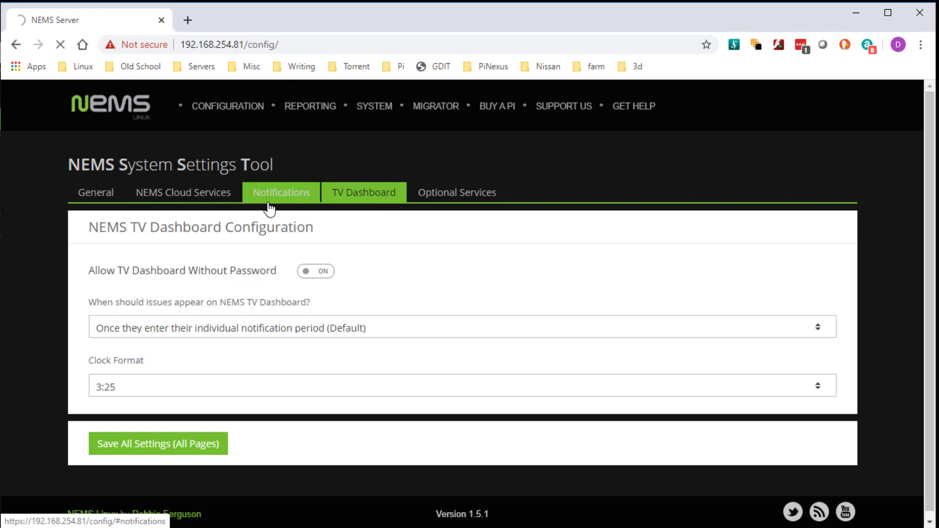
{"action": "left_click", "coordinate": [457, 192]}
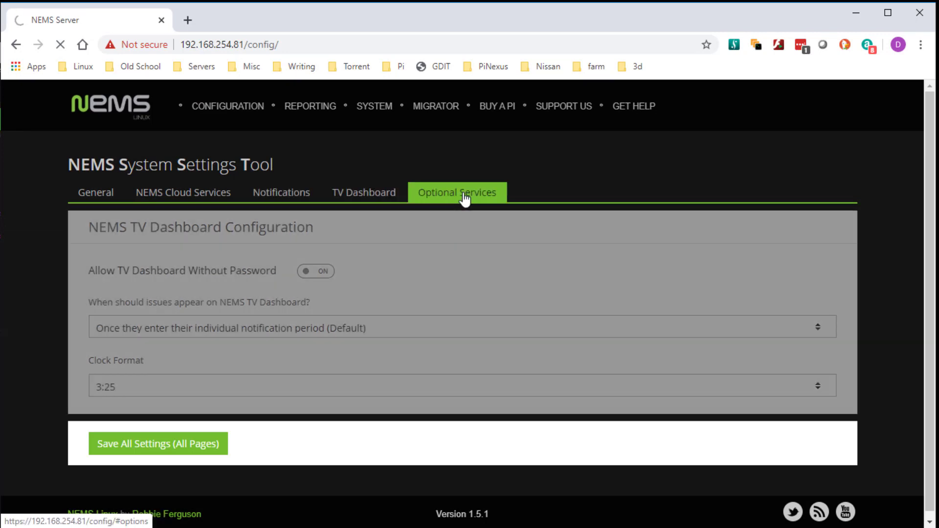
{"action": "left_click", "coordinate": [456, 192]}
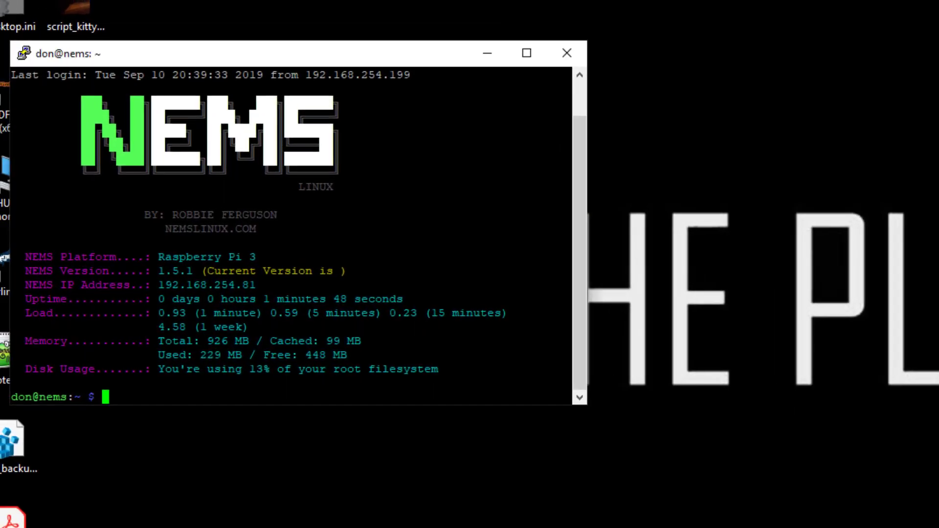
{"action": "type", "text": "suo"}
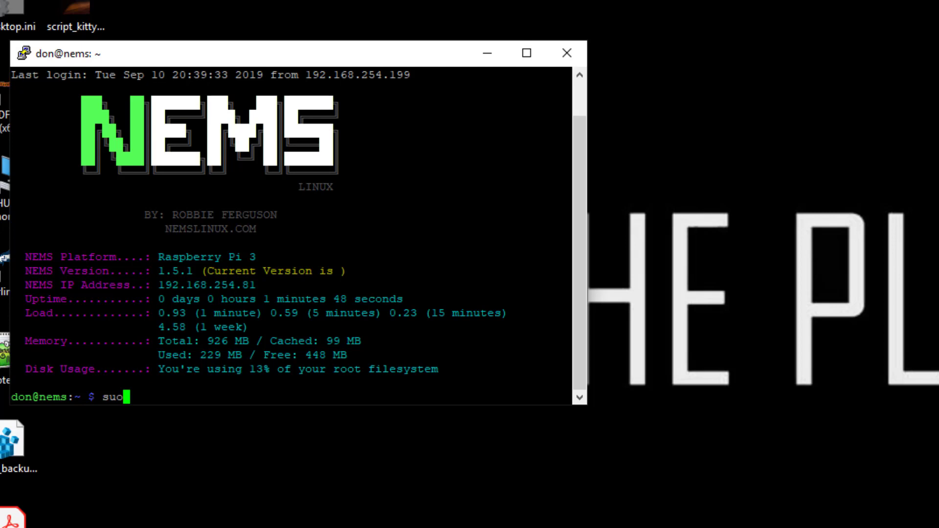
{"action": "type", "text": "do"}
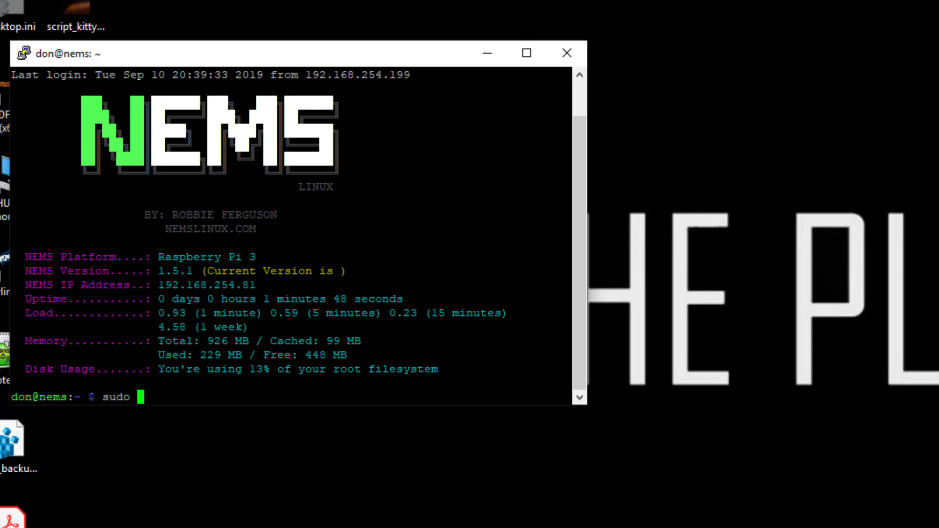
{"action": "type", "text": "nems"}
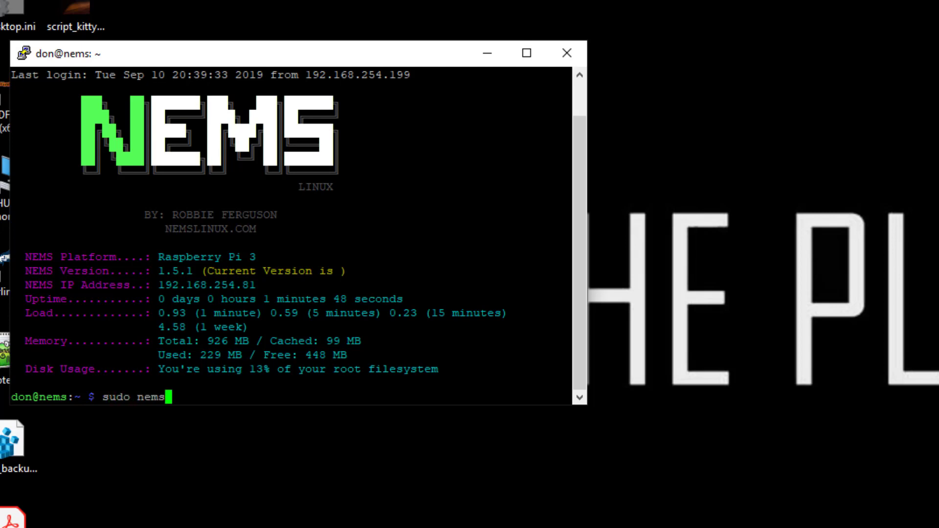
{"action": "type", "text": "-mailtest"}
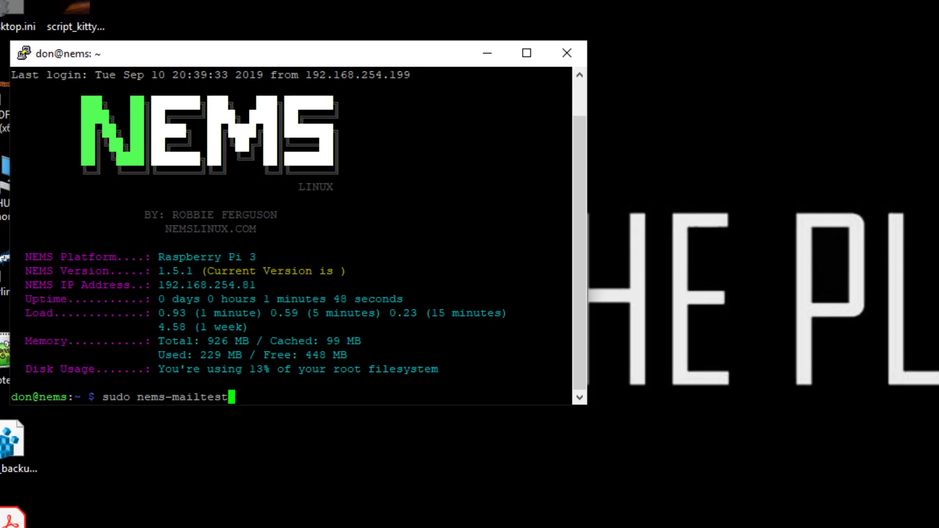
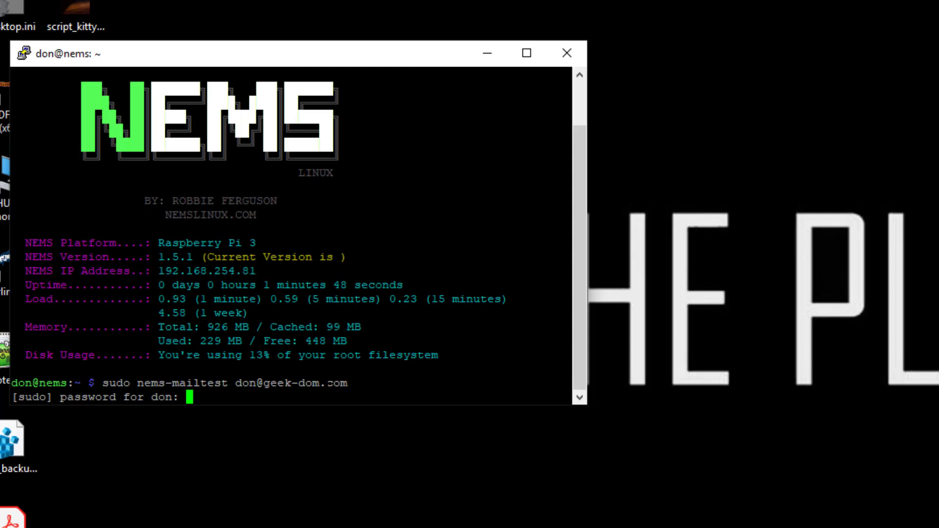
{"action": "key", "text": "Enter"}
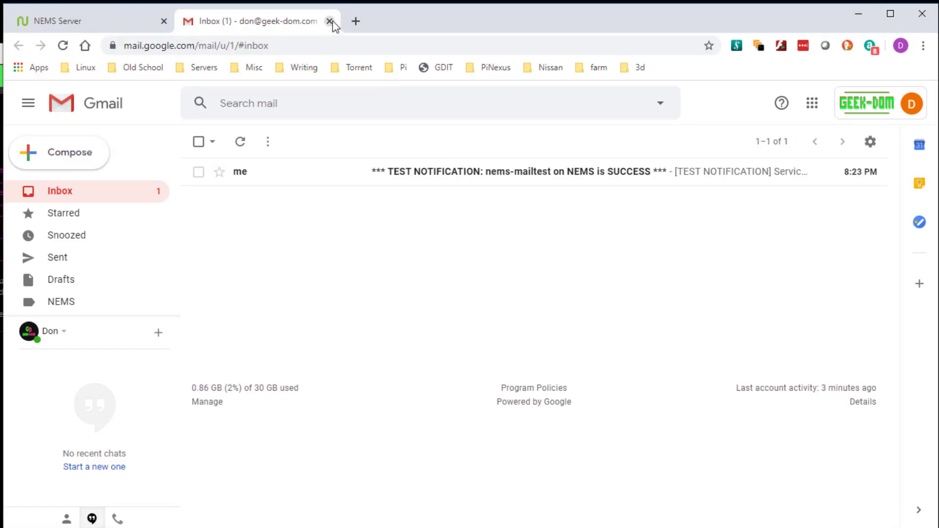
Close the Gmail tab after seeing the TEST NOTIFICATION email
{"action": "left_click", "coordinate": [330, 21]}
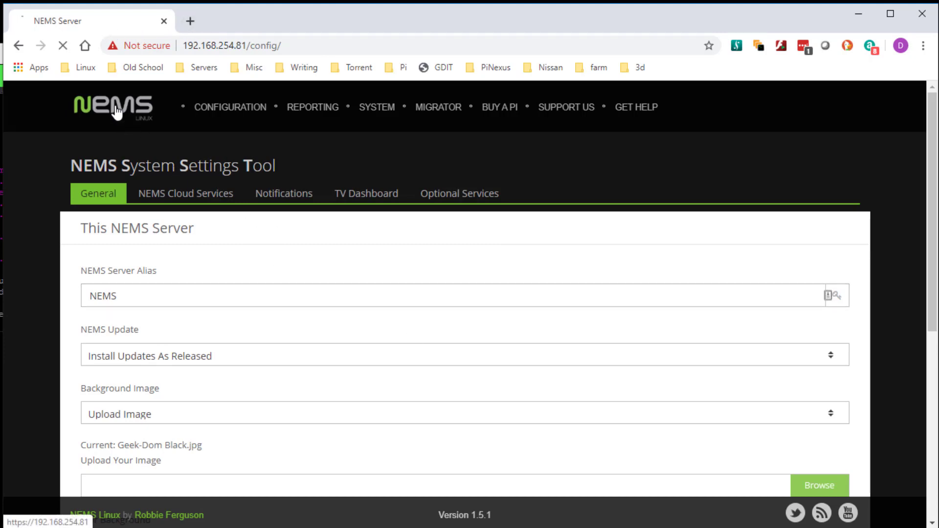
Return to the NEMS server overview and launch NEMS Configurator (NConf) from Configuration
{"action": "left_click", "coordinate": [114, 107]}
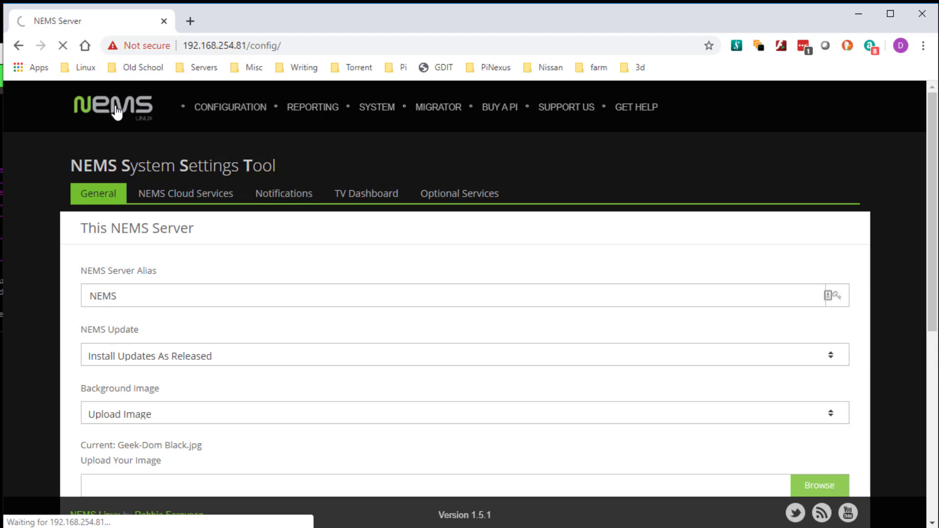
{"action": "left_click", "coordinate": [112, 107]}
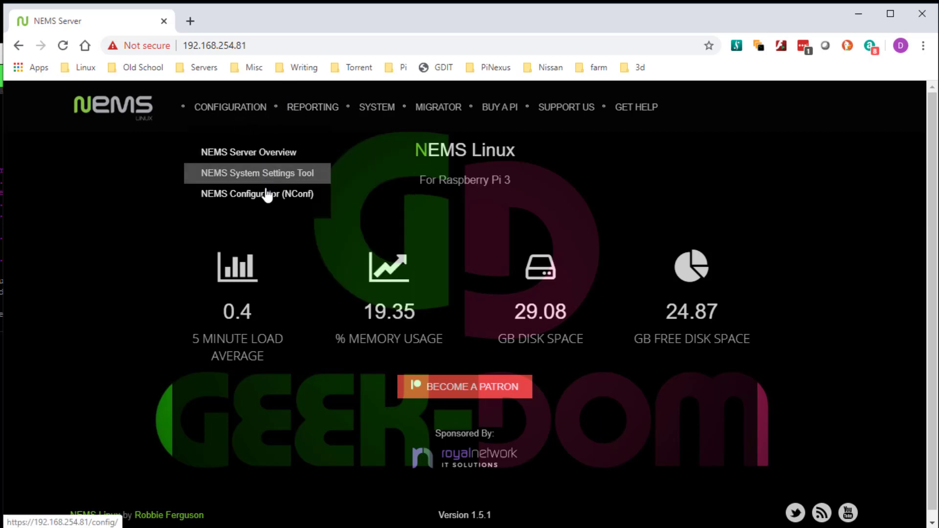
{"action": "mouse_move", "coordinate": [257, 194]}
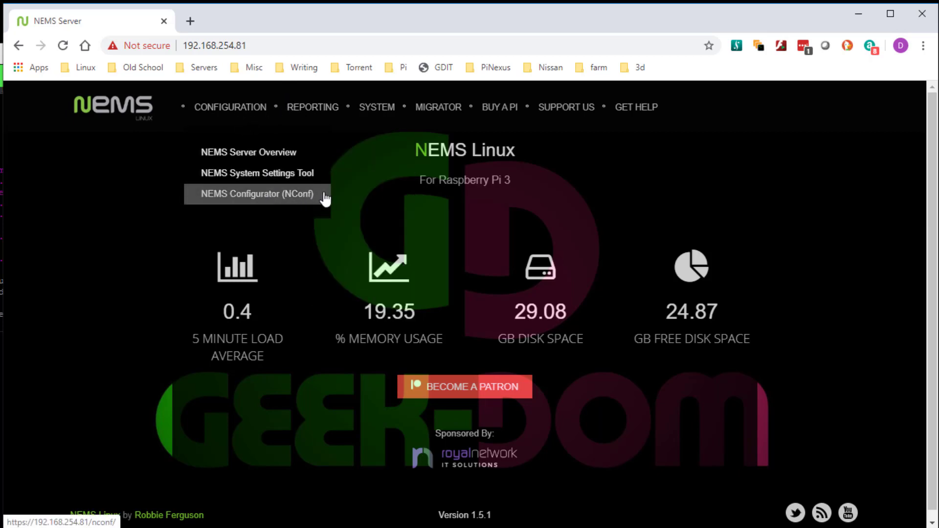
{"action": "left_click", "coordinate": [257, 195]}
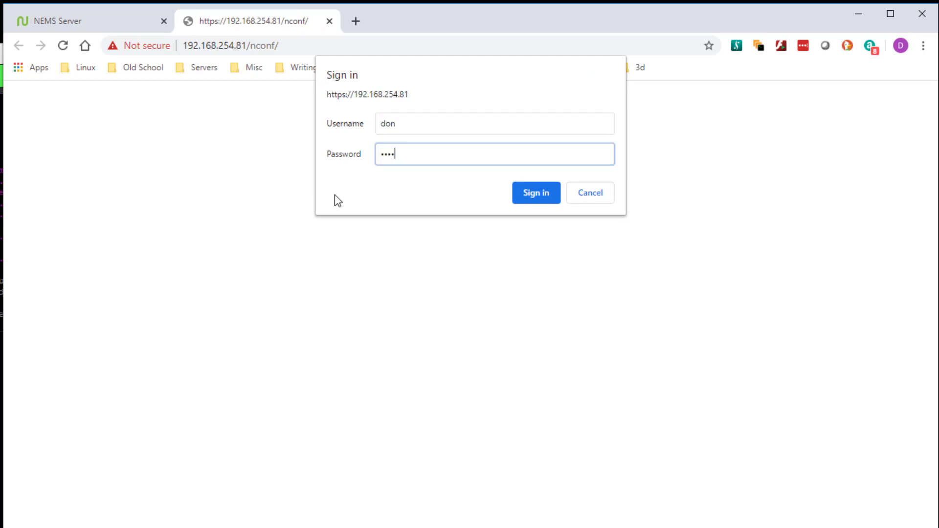
Enter the credentials and sign in to NConf's admin home page
{"action": "key", "text": "Backspace"}
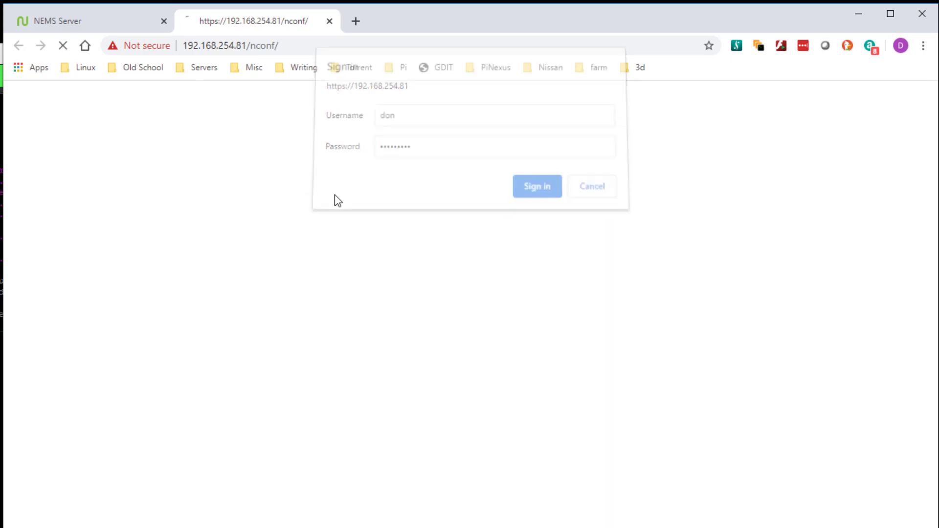
{"action": "left_click", "coordinate": [536, 186]}
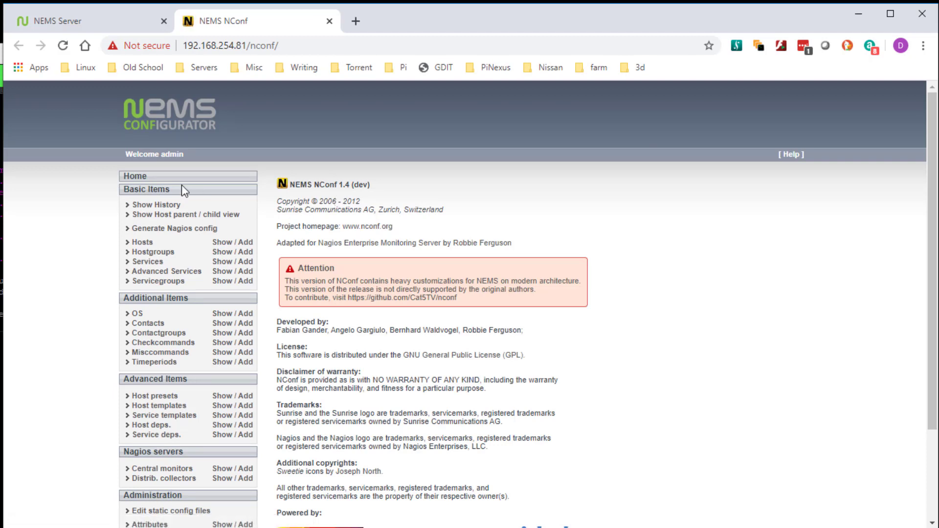
{"action": "mouse_move", "coordinate": [248, 415]}
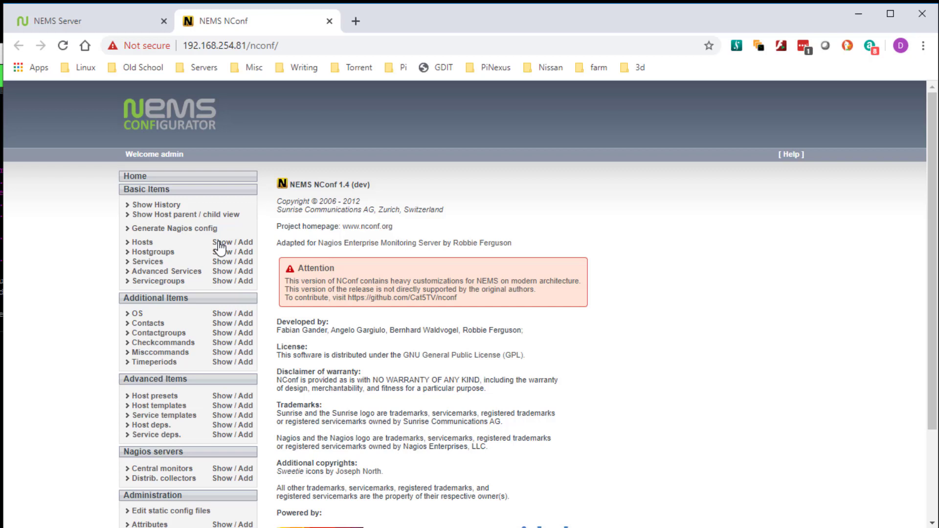
Browse the Hosts, Services and Advanced Services lists, then start a new host
{"action": "left_click", "coordinate": [221, 242]}
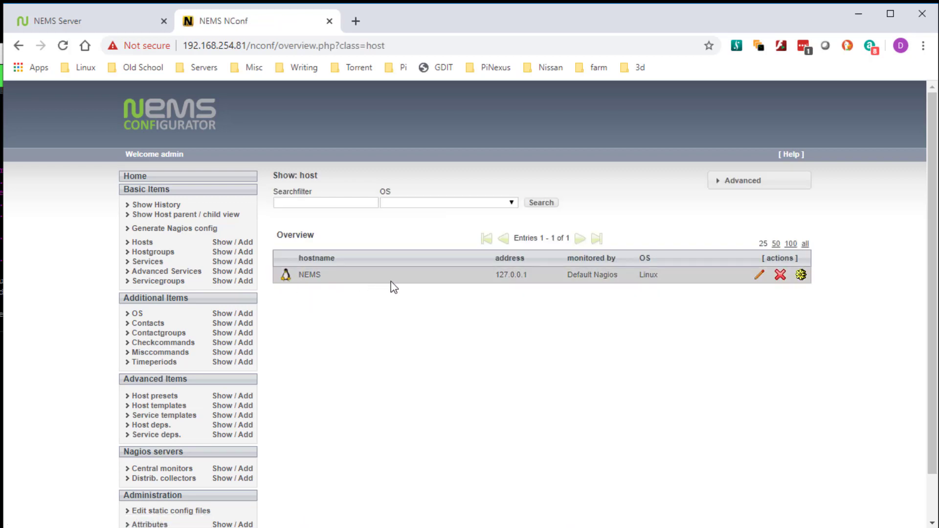
{"action": "mouse_move", "coordinate": [448, 283]}
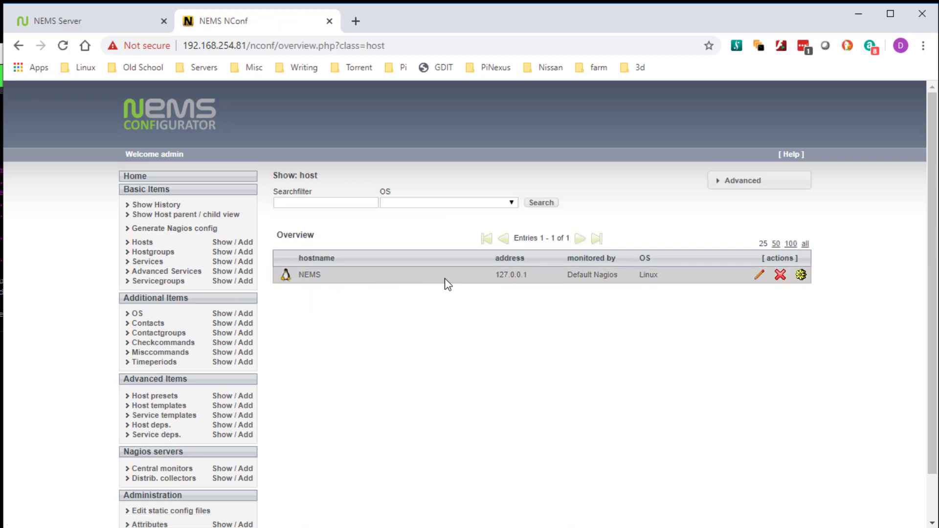
{"action": "scroll", "scroll_direction": "down", "scroll_amount": 3}
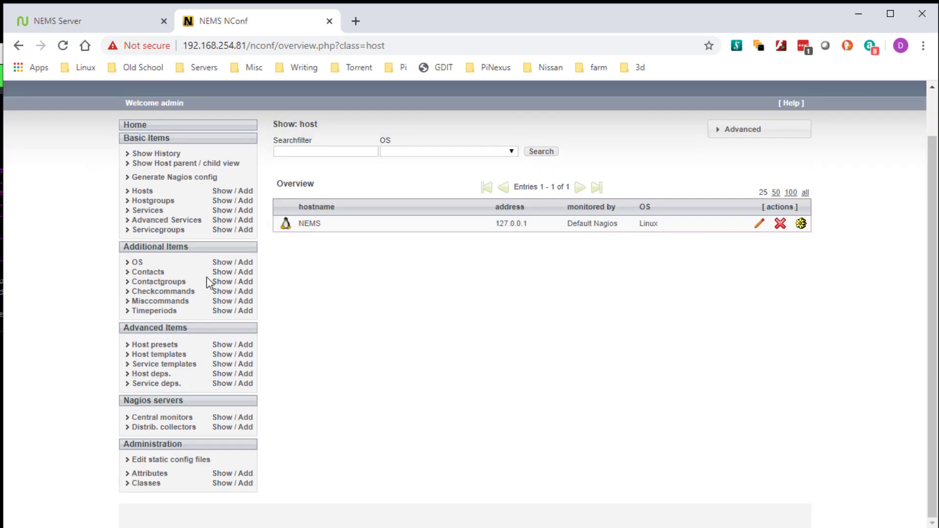
{"action": "left_click", "coordinate": [147, 272]}
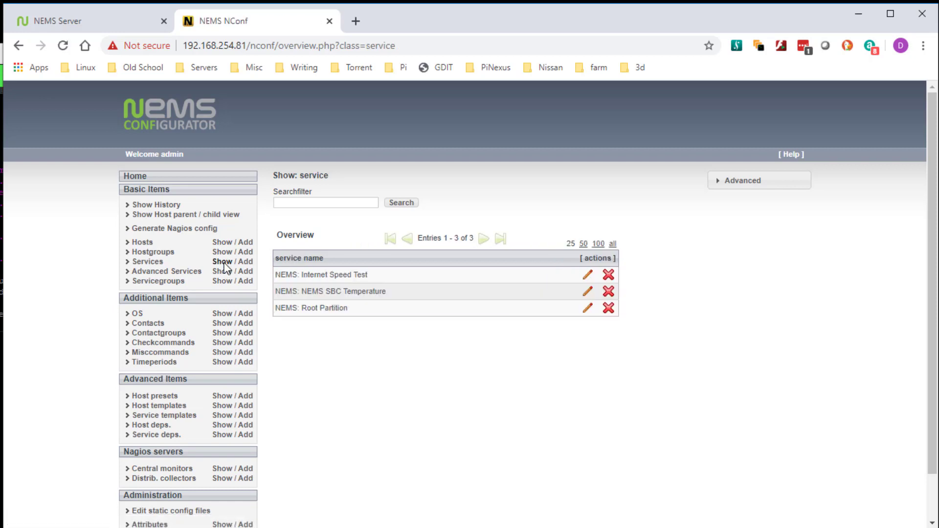
{"action": "left_click", "coordinate": [222, 271]}
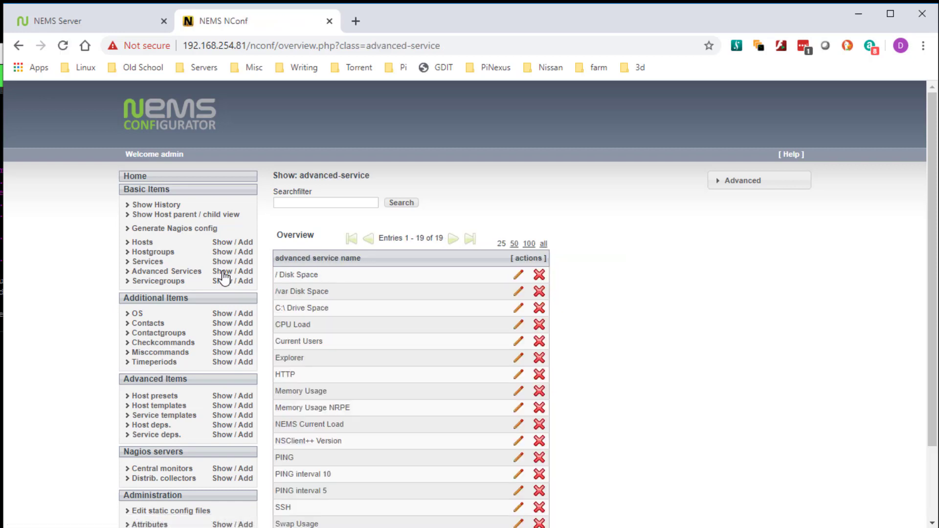
{"action": "scroll", "scroll_direction": "down", "scroll_amount": 3}
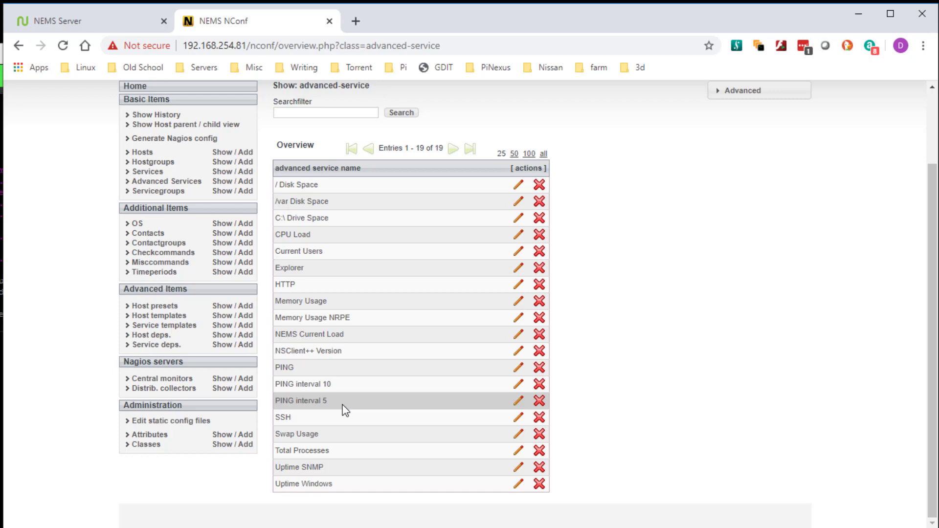
{"action": "mouse_move", "coordinate": [222, 152]}
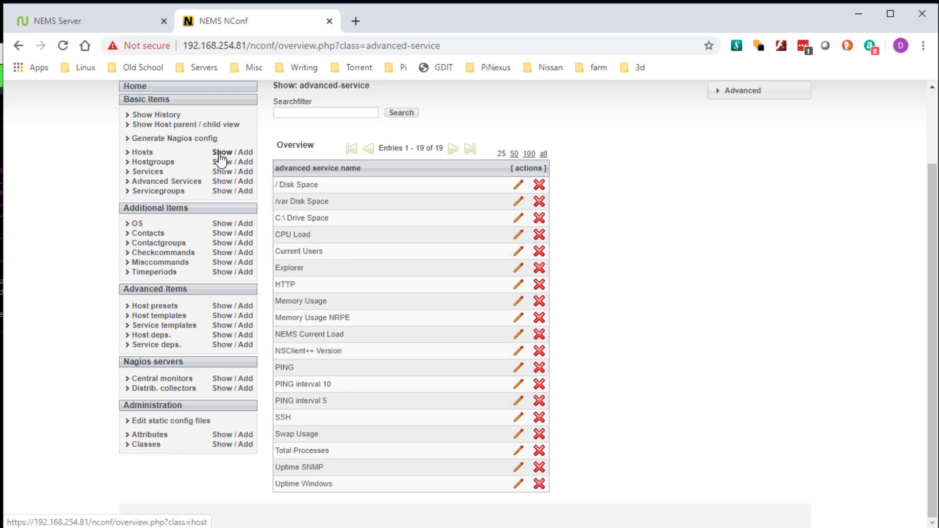
{"action": "left_click", "coordinate": [245, 152]}
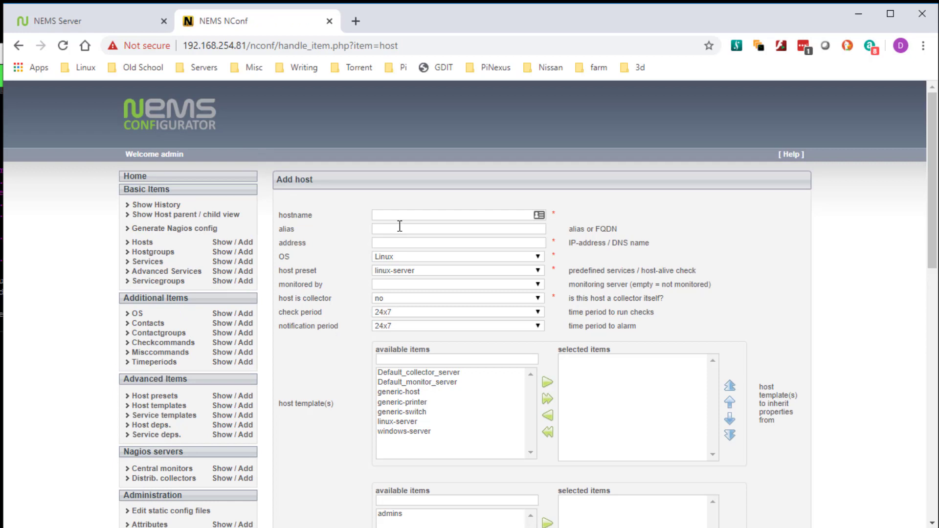
Name the new host jarvis with address 192.168.254.199
{"action": "left_click", "coordinate": [455, 215]}
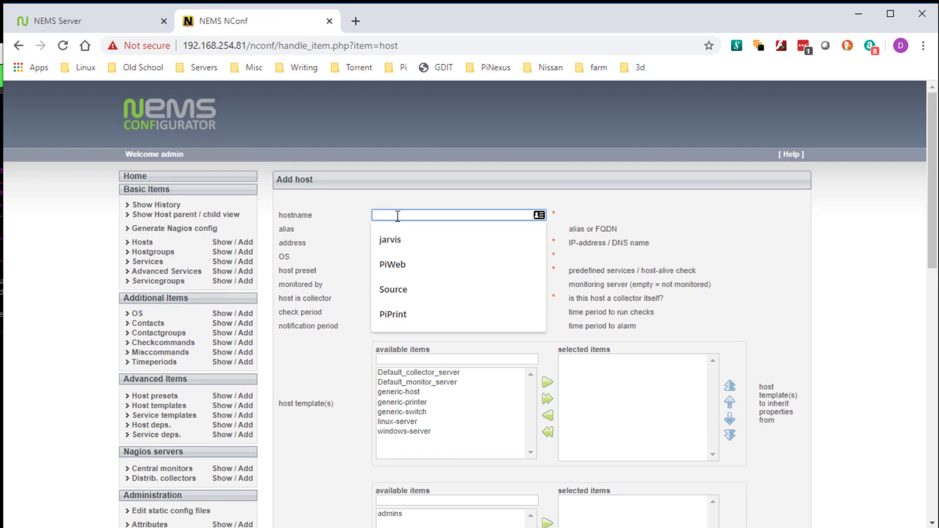
{"action": "type", "text": "jar"}
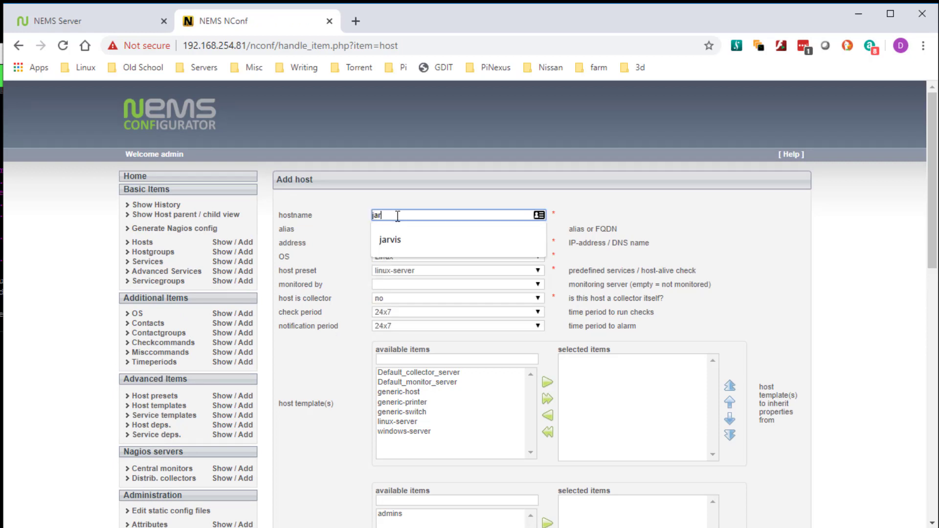
{"action": "left_click", "coordinate": [389, 240]}
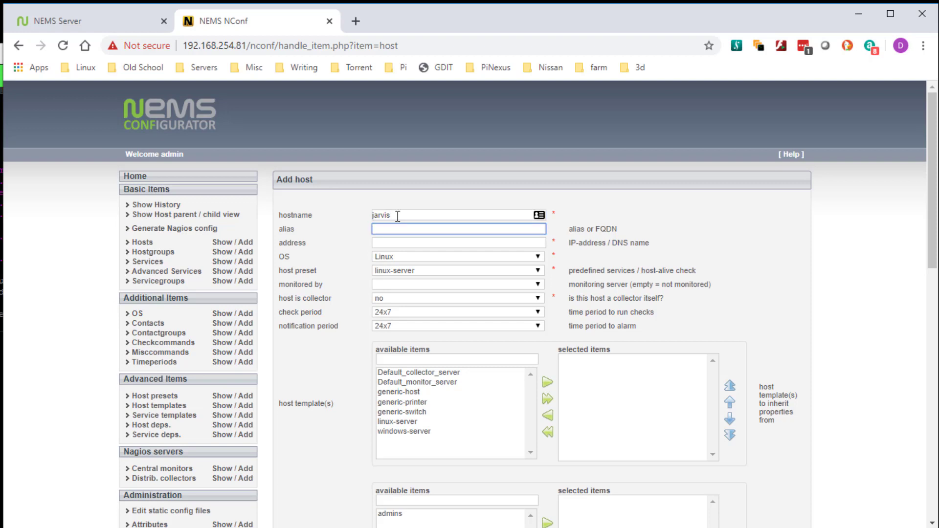
{"action": "left_click", "coordinate": [458, 242]}
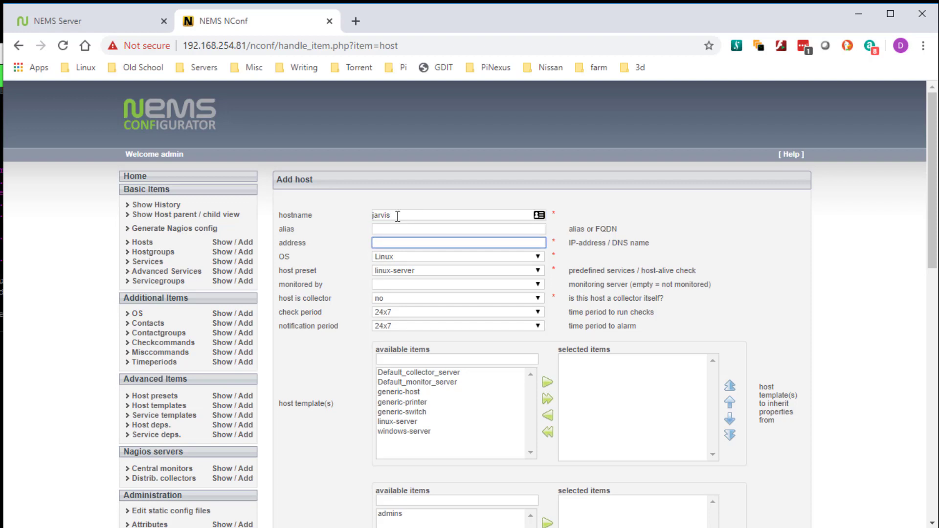
{"action": "type", "text": "1"}
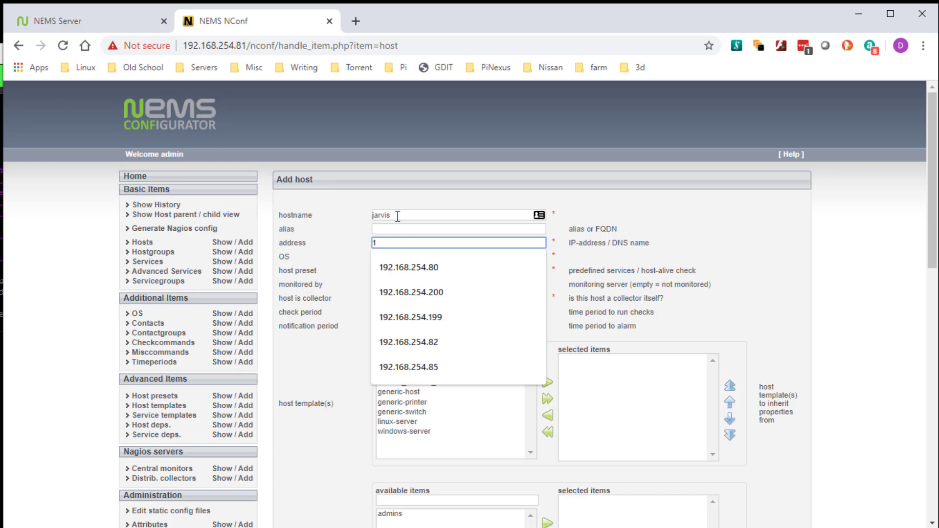
{"action": "left_click", "coordinate": [411, 317]}
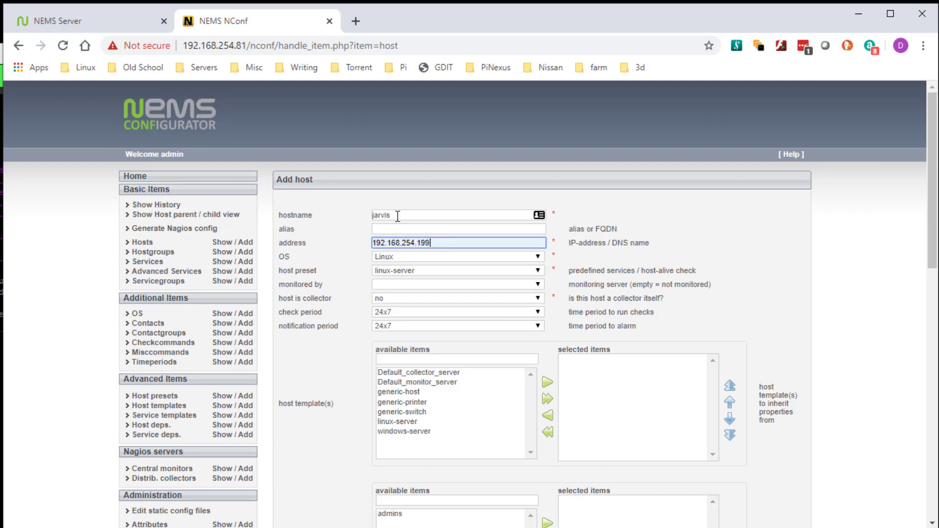
Set Windows Server OS, windows-server preset, Default Nagios monitoring and 24x7 check period
{"action": "left_click", "coordinate": [457, 256]}
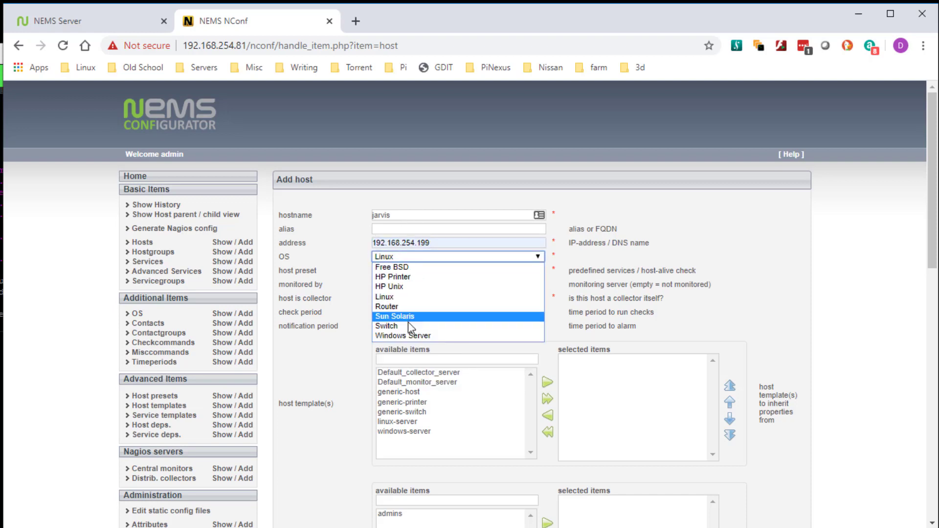
{"action": "left_click", "coordinate": [402, 336]}
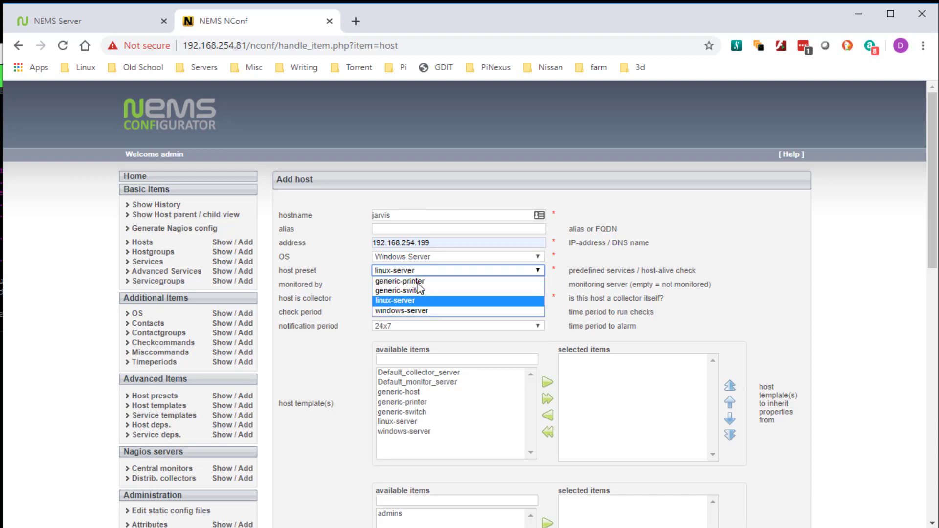
{"action": "left_click", "coordinate": [401, 311]}
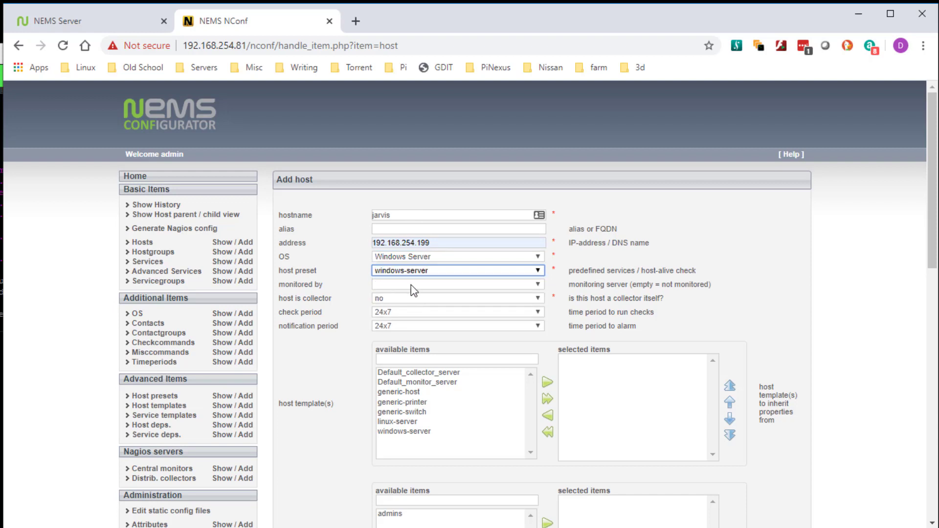
{"action": "left_click", "coordinate": [457, 283]}
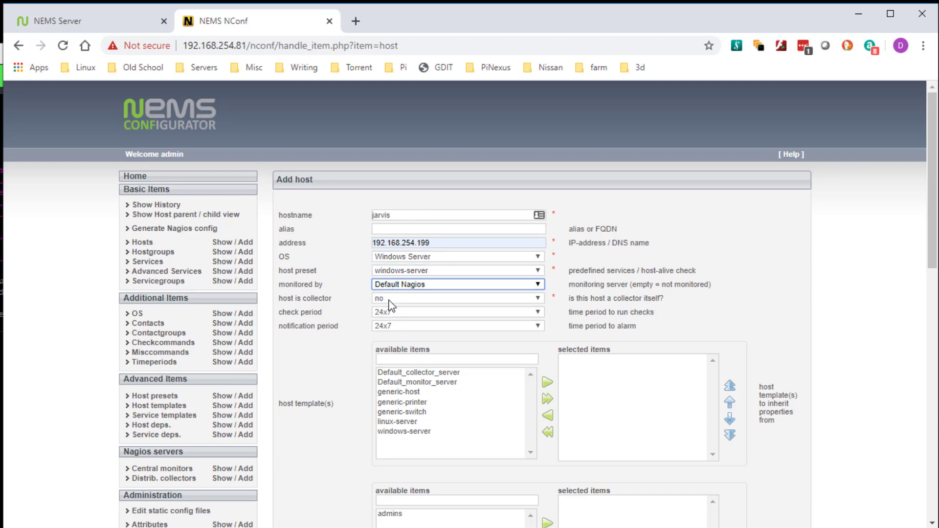
{"action": "left_click", "coordinate": [456, 312]}
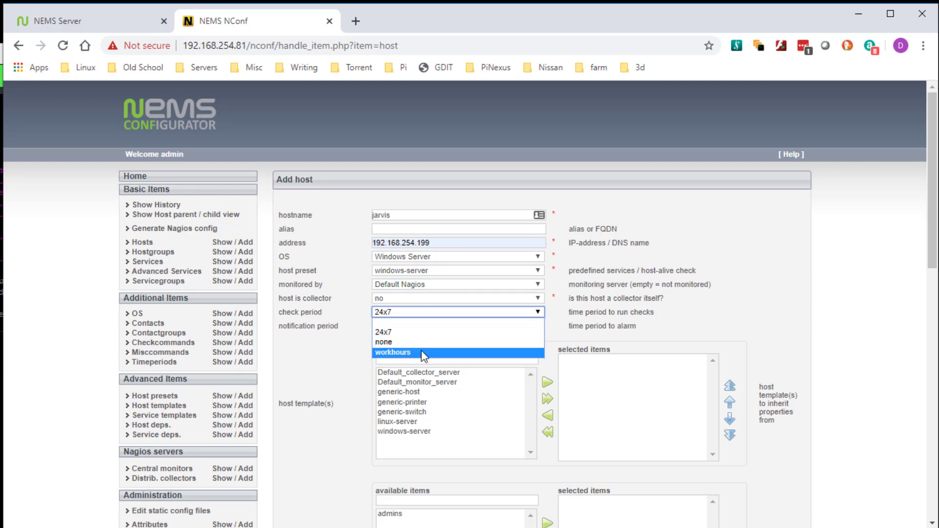
{"action": "left_click", "coordinate": [392, 353]}
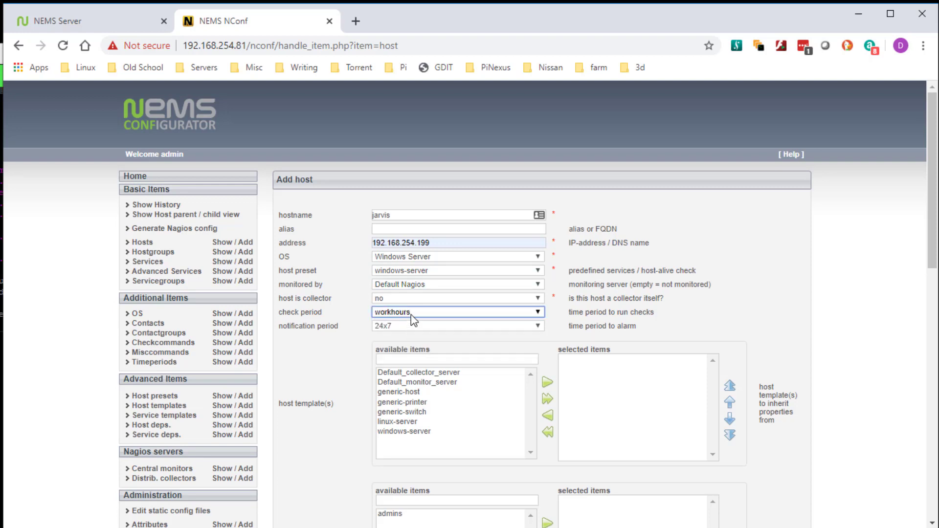
{"action": "left_click", "coordinate": [457, 311]}
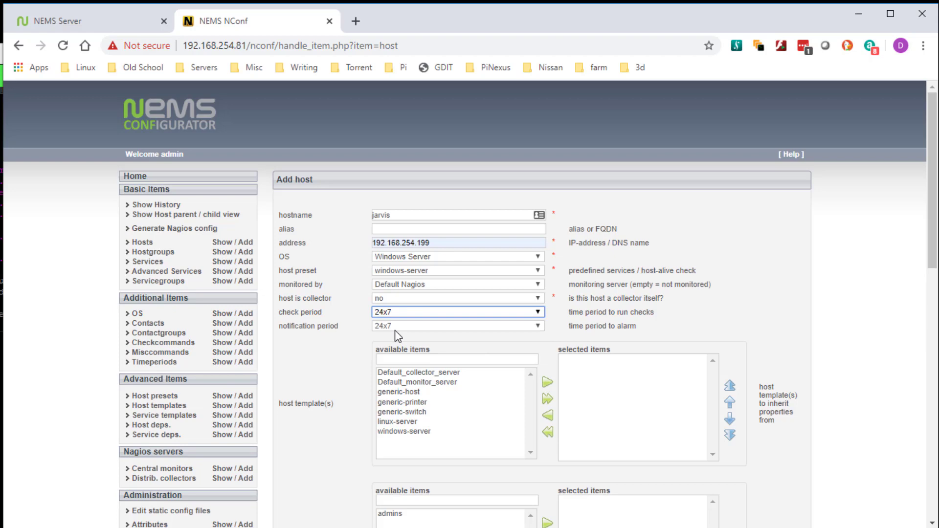
{"action": "left_click", "coordinate": [456, 326]}
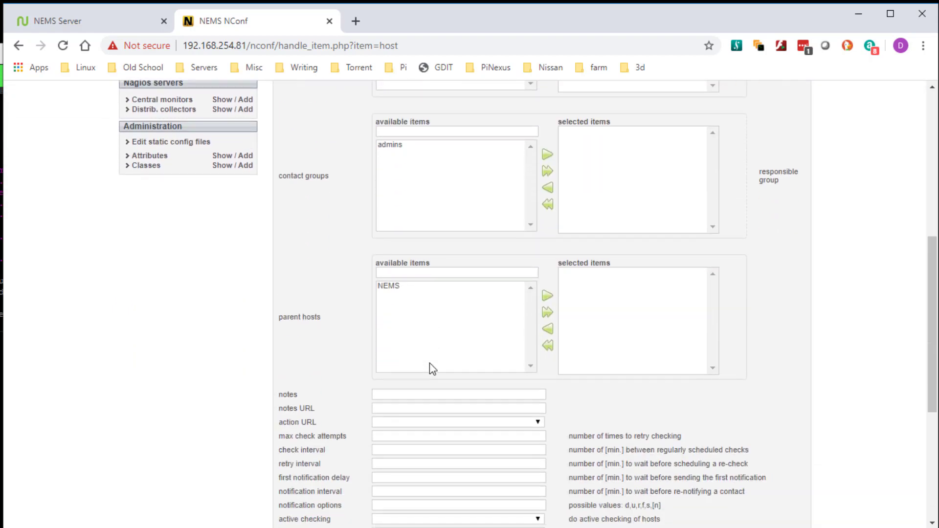
Set jarvis's retry interval to 5, first notification delay 2 and notification interval 5
{"action": "scroll", "scroll_direction": "down", "scroll_amount": 3}
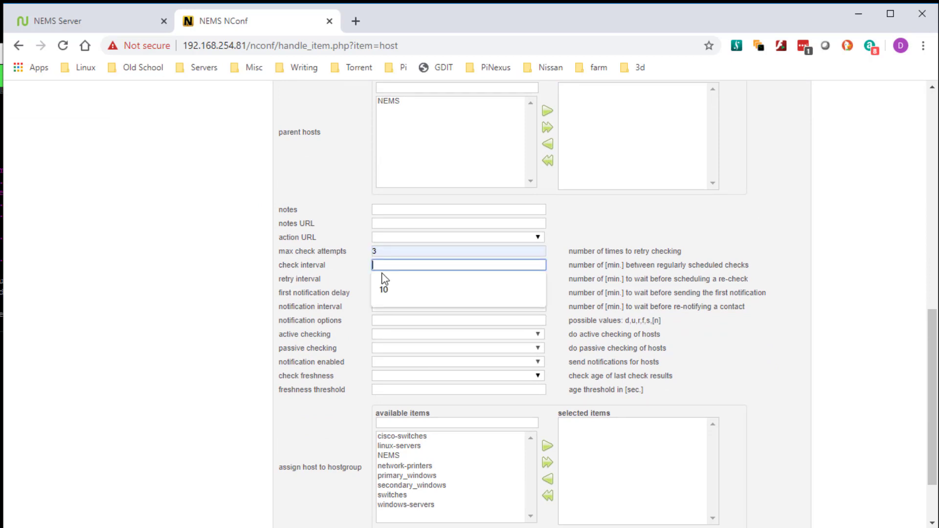
{"action": "type", "text": "5"}
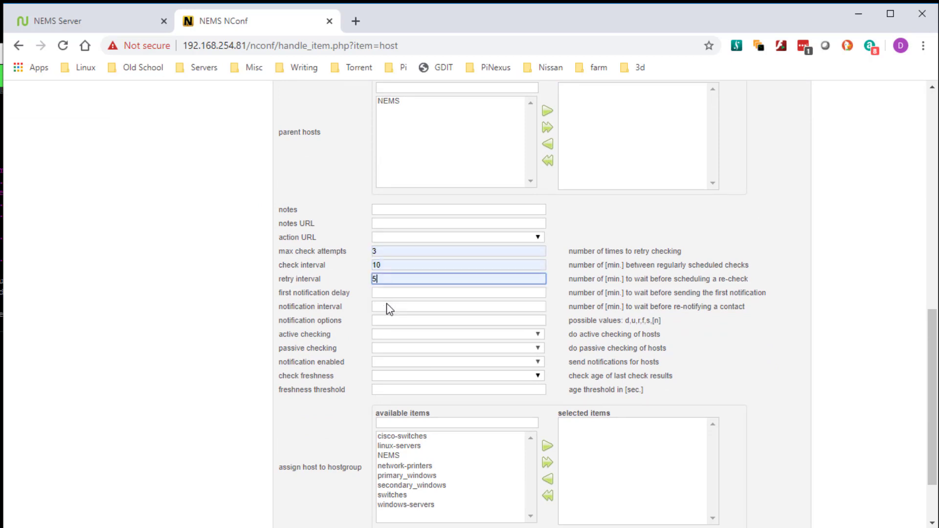
{"action": "type", "text": "2"}
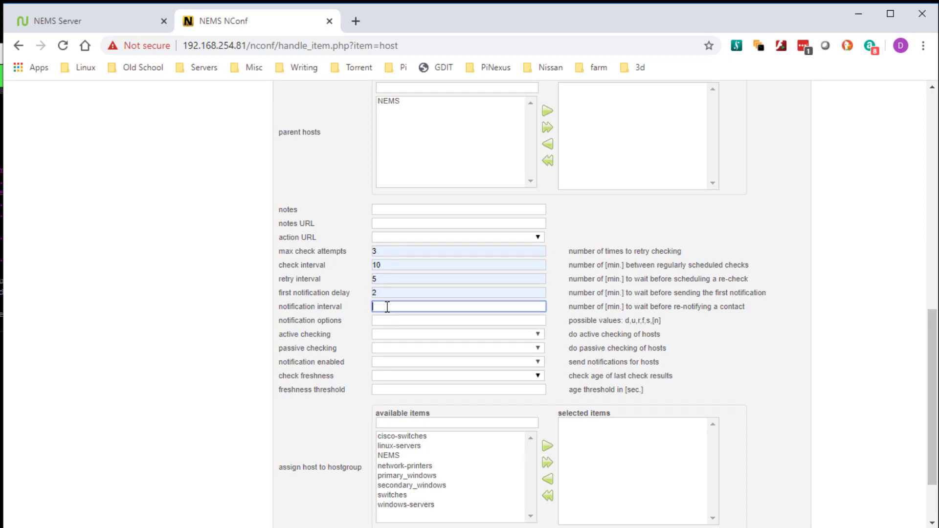
{"action": "type", "text": "5"}
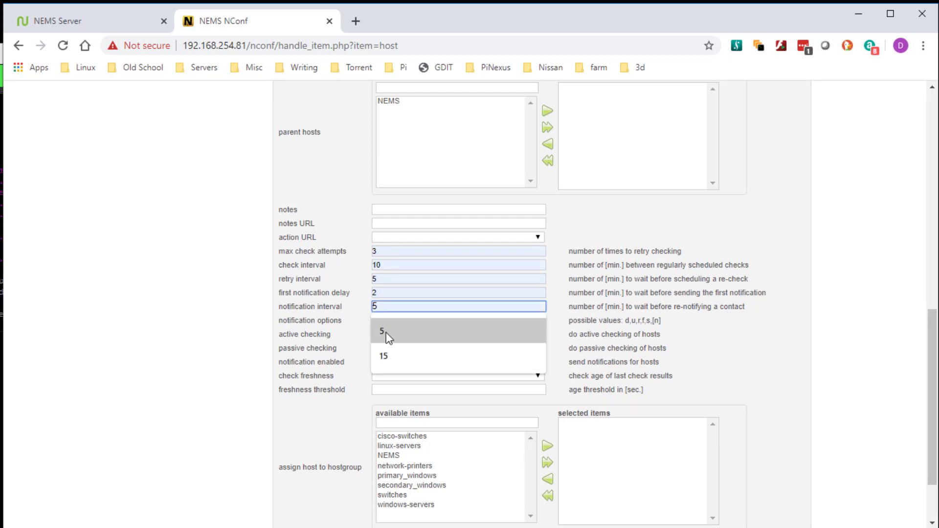
Set notification options to d,u,r,f,s and save the new host jarvis
{"action": "left_click", "coordinate": [382, 331]}
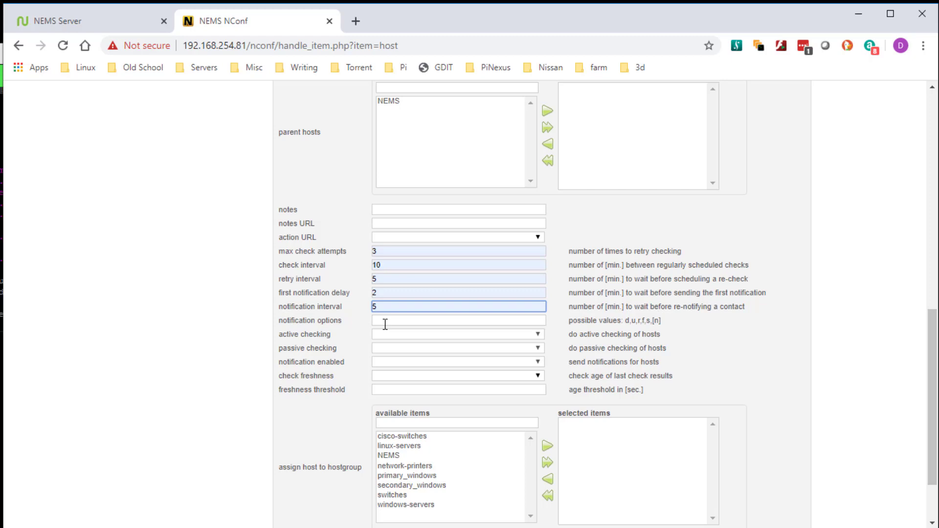
{"action": "type", "text": "d,u,r,f,s"}
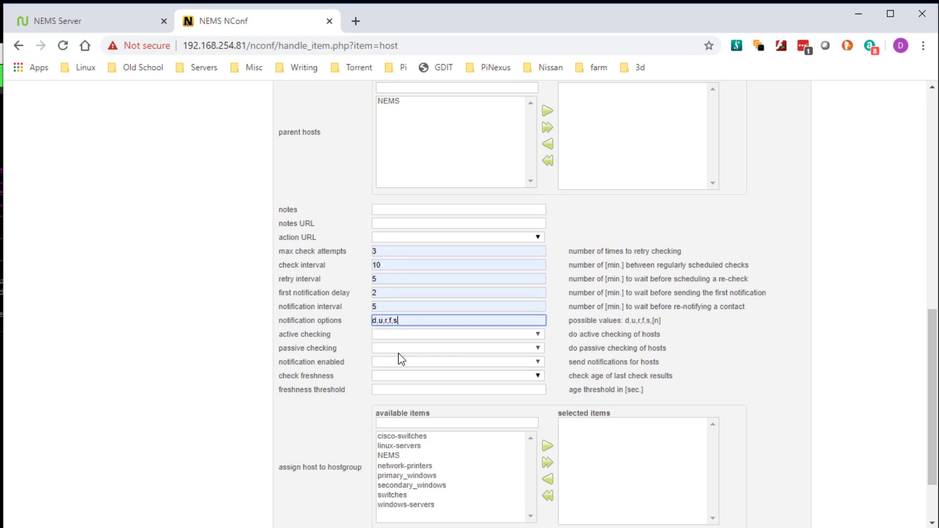
{"action": "mouse_move", "coordinate": [399, 384]}
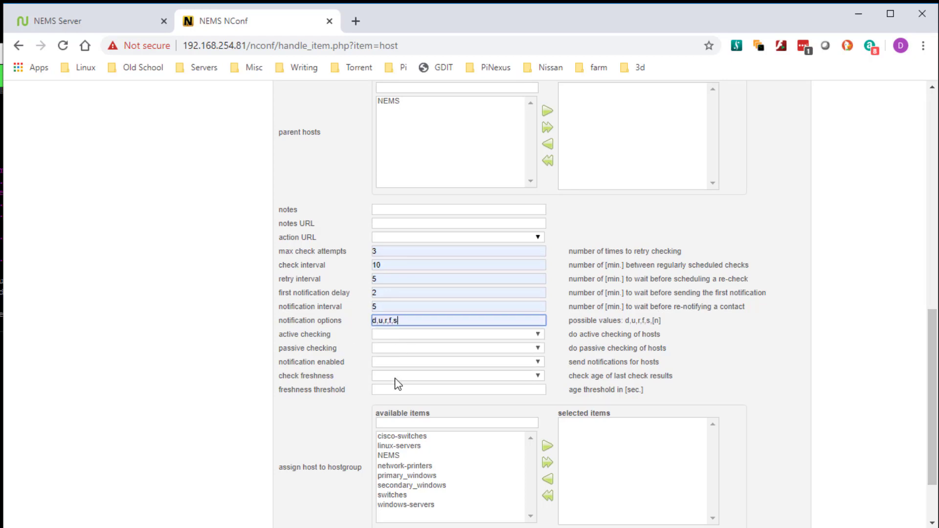
{"action": "scroll", "scroll_direction": "down", "scroll_amount": 3}
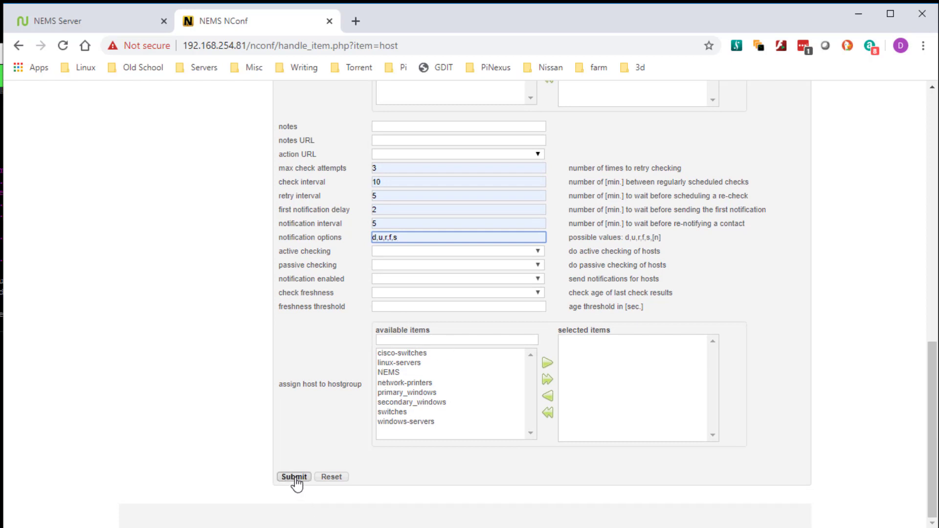
{"action": "left_click", "coordinate": [293, 477]}
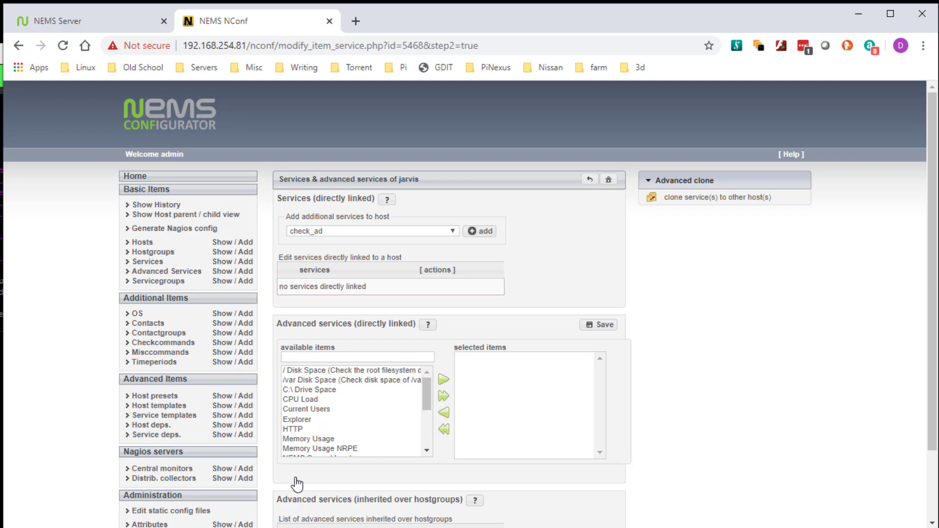
{"action": "mouse_move", "coordinate": [379, 343]}
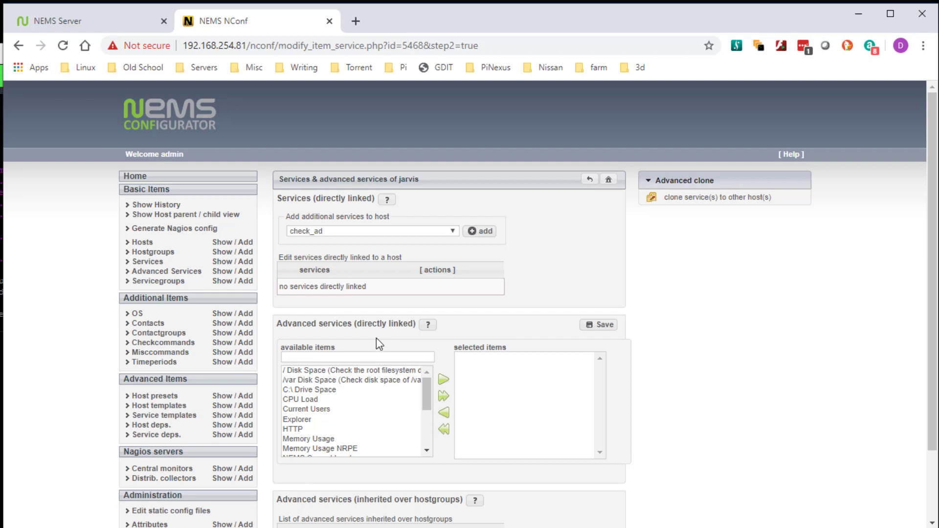
Add the PING advanced service to jarvis's selected services
{"action": "scroll", "scroll_direction": "down", "scroll_amount": 3}
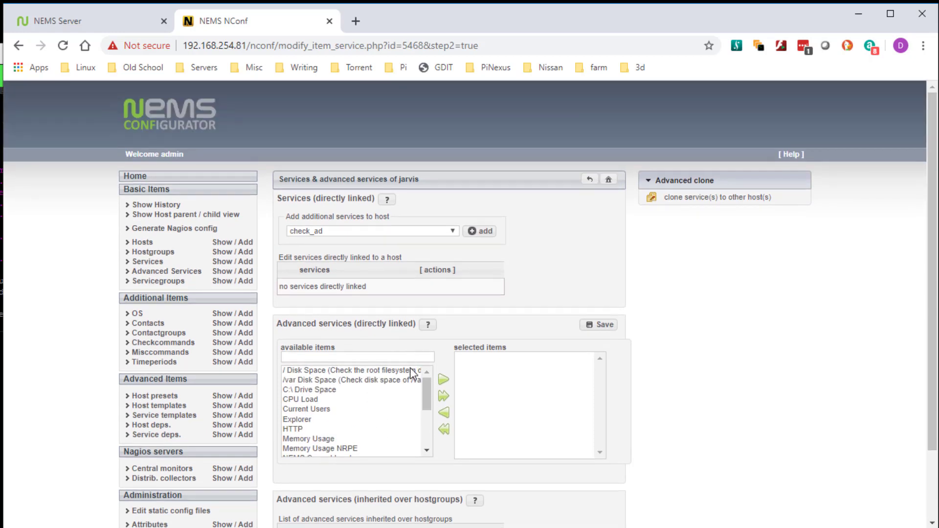
{"action": "mouse_move", "coordinate": [376, 408]}
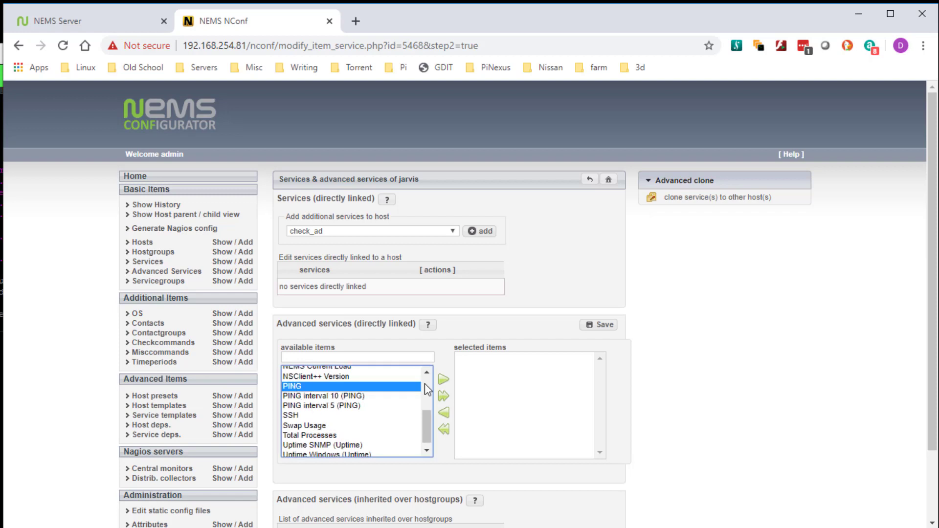
{"action": "left_click", "coordinate": [443, 379]}
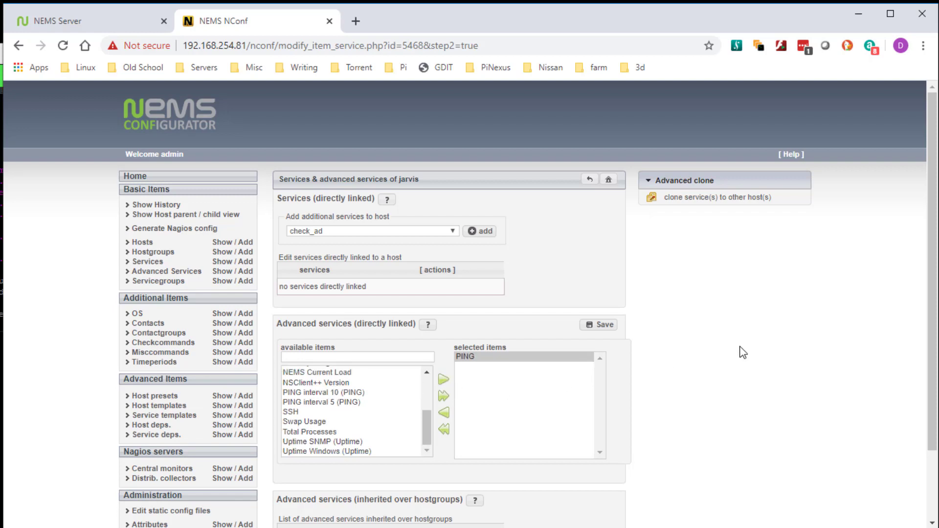
{"action": "scroll", "scroll_direction": "down", "scroll_amount": 3}
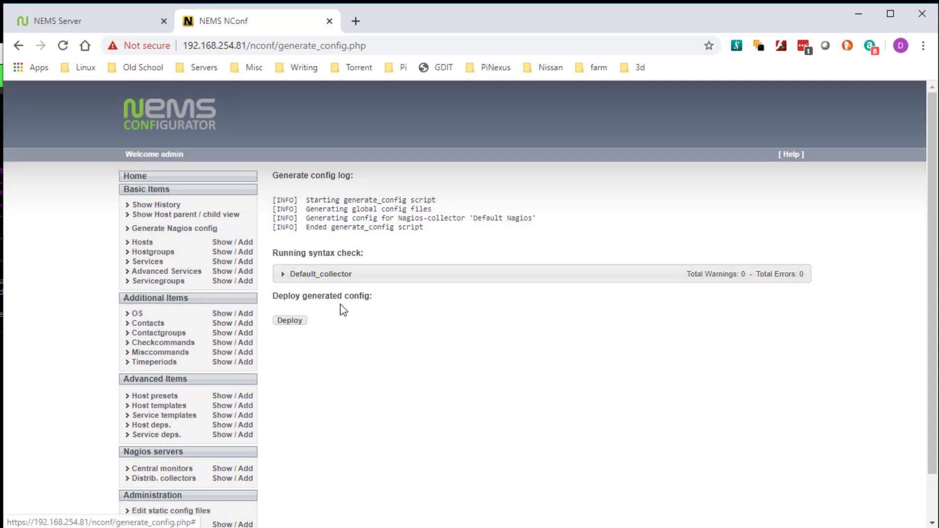
Review the Default_collector syntax check, deploy the config, and return to the NEMS dashboard
{"action": "left_click", "coordinate": [321, 274]}
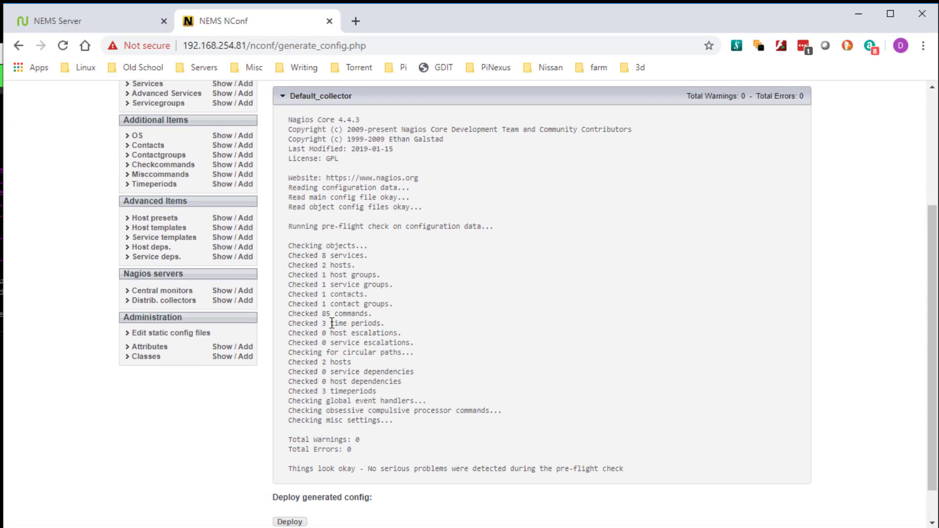
{"action": "scroll", "scroll_direction": "down", "scroll_amount": 3}
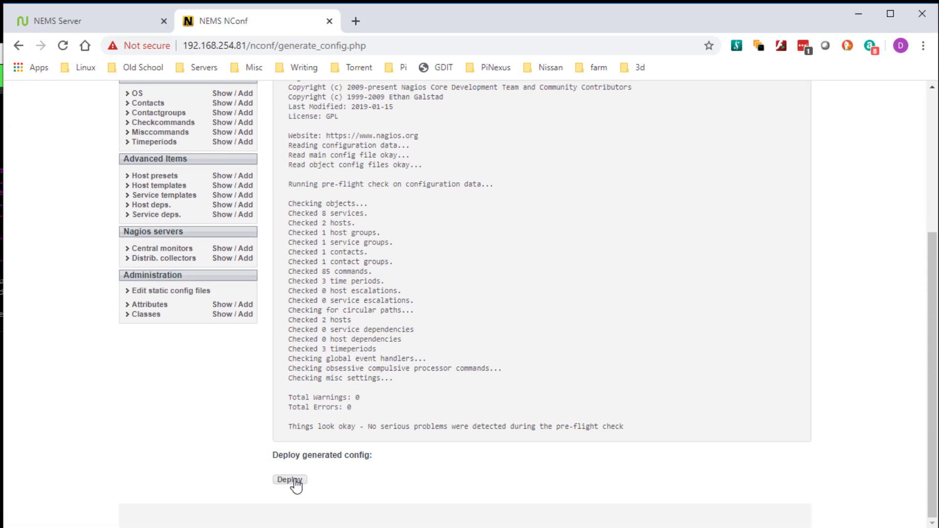
{"action": "left_click", "coordinate": [290, 479]}
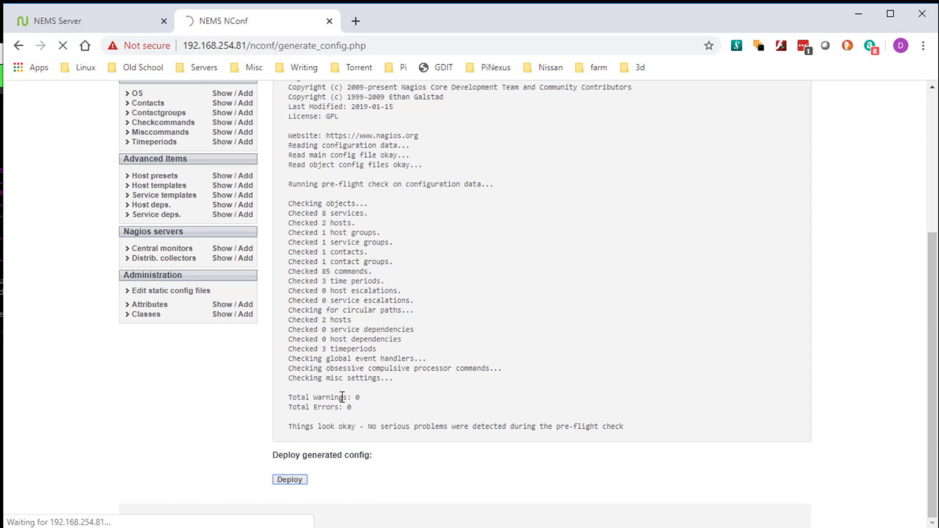
{"action": "left_click", "coordinate": [290, 480]}
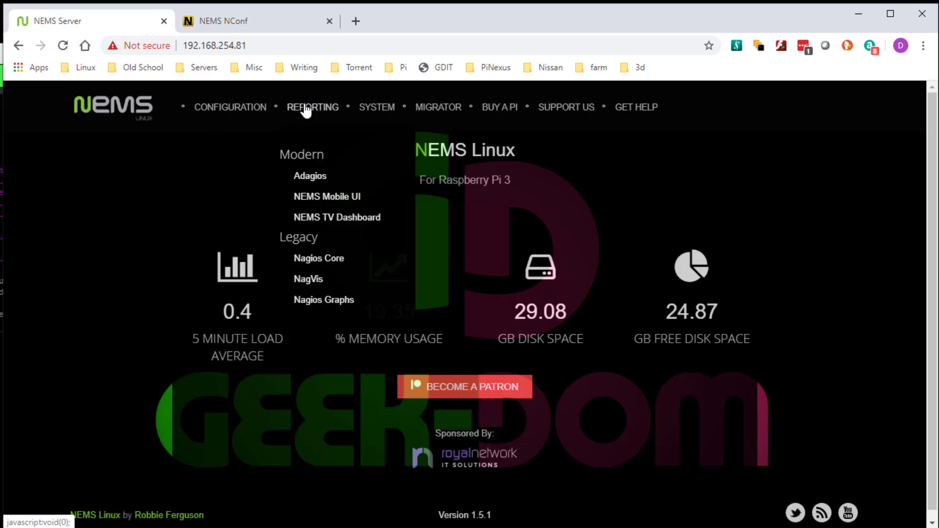
Sign in to Adagios and open jarvis's host status via All Problems and Hosts, then go back to NConf
{"action": "left_click", "coordinate": [310, 175]}
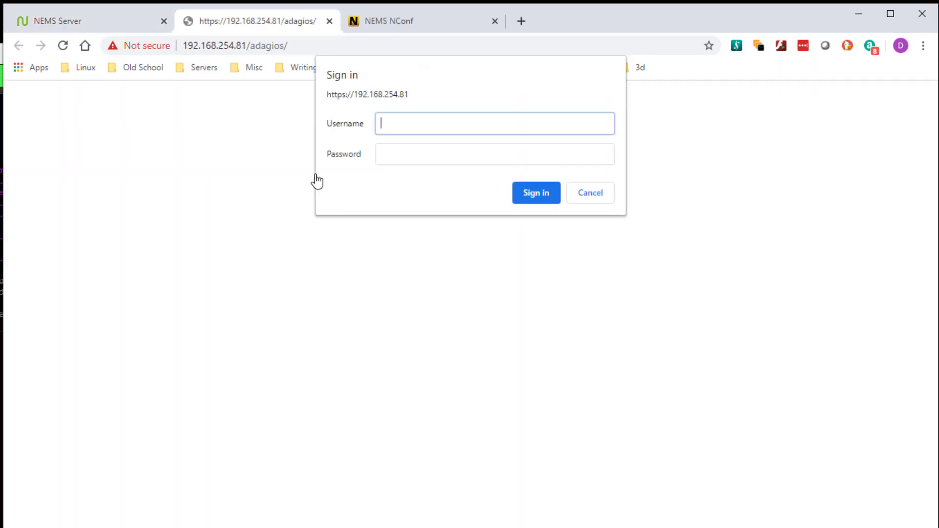
{"action": "mouse_move", "coordinate": [343, 178]}
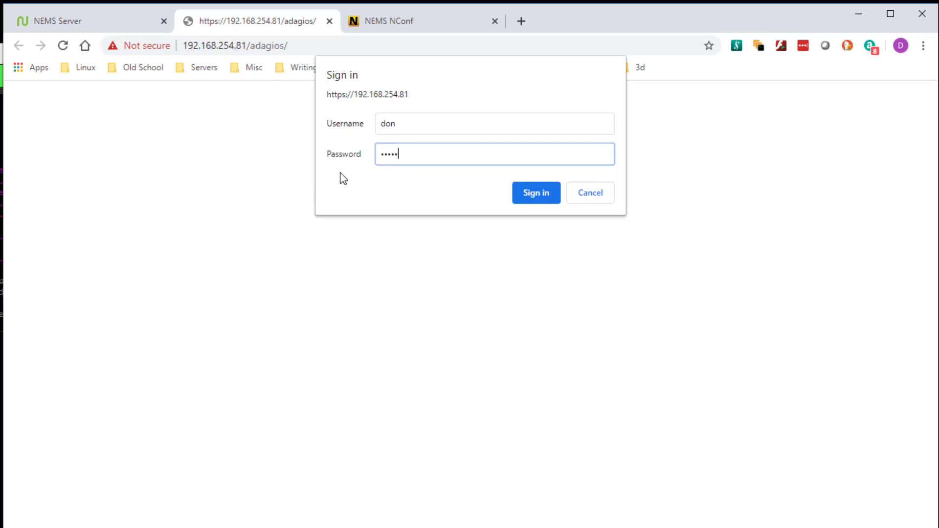
{"action": "left_click", "coordinate": [535, 192]}
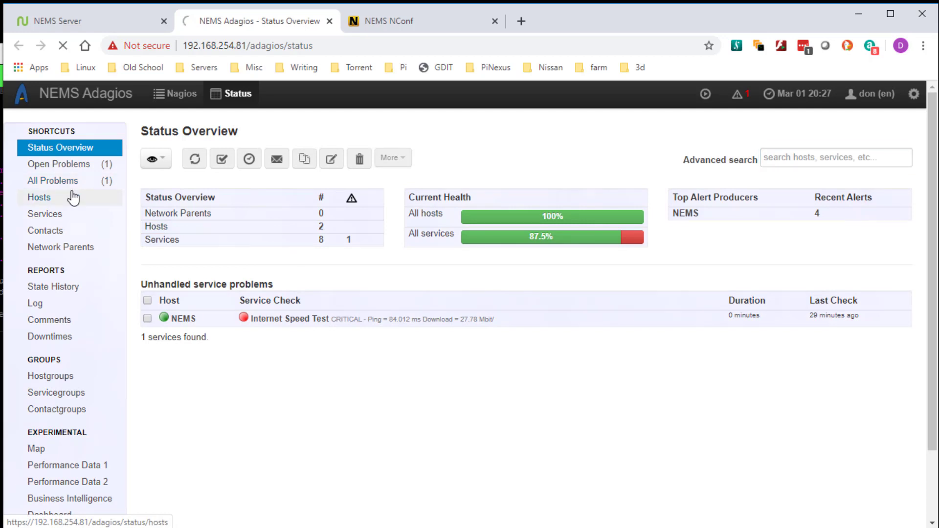
{"action": "left_click", "coordinate": [52, 180]}
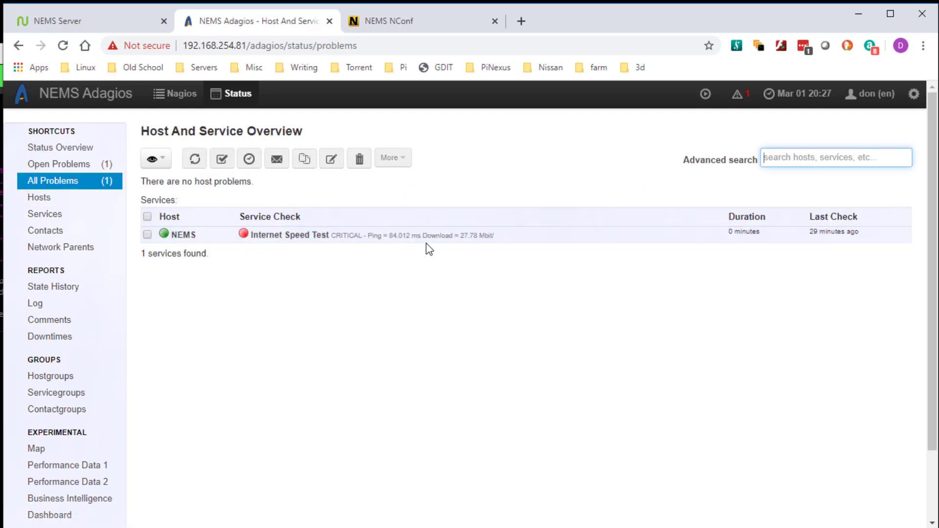
{"action": "mouse_move", "coordinate": [59, 165]}
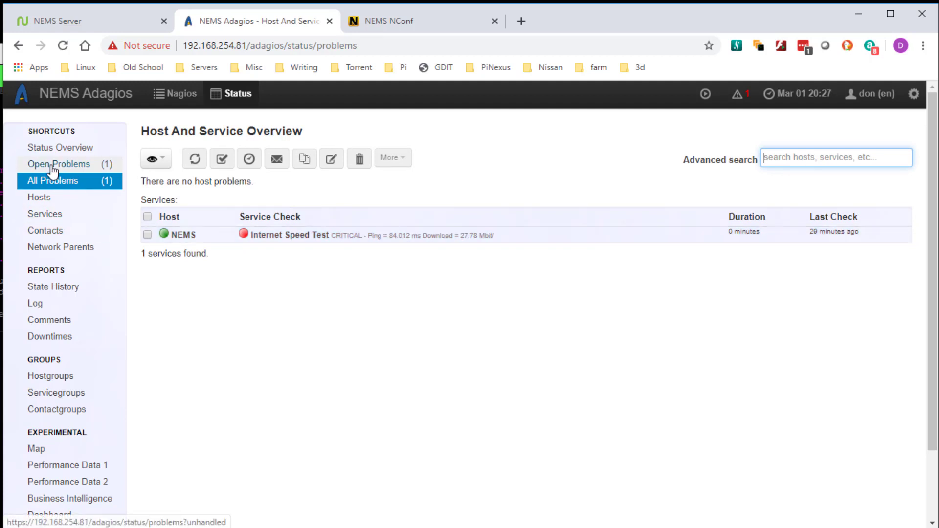
{"action": "left_click", "coordinate": [39, 197]}
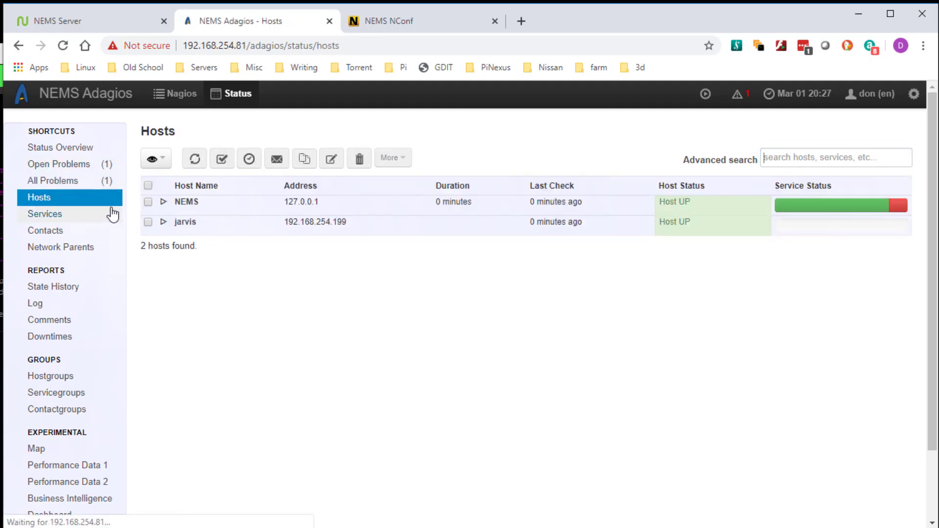
{"action": "left_click", "coordinate": [185, 221]}
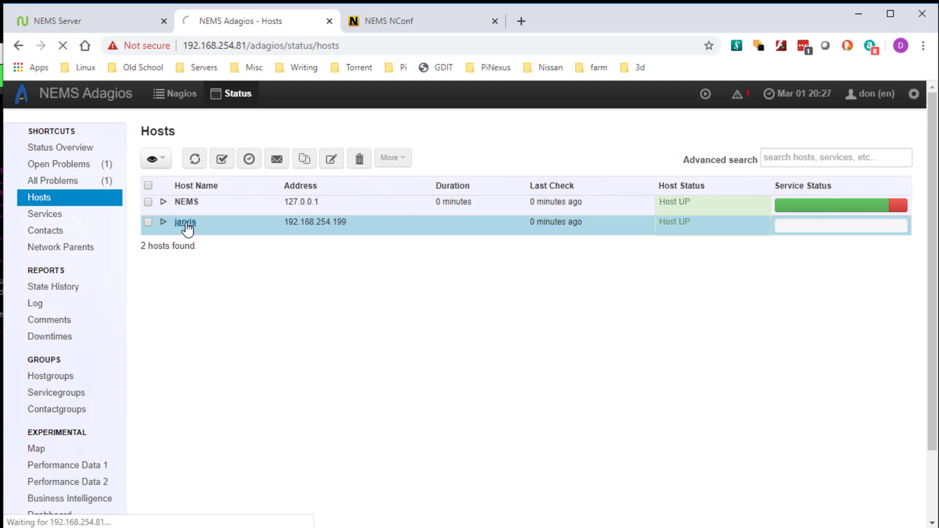
{"action": "left_click", "coordinate": [184, 222]}
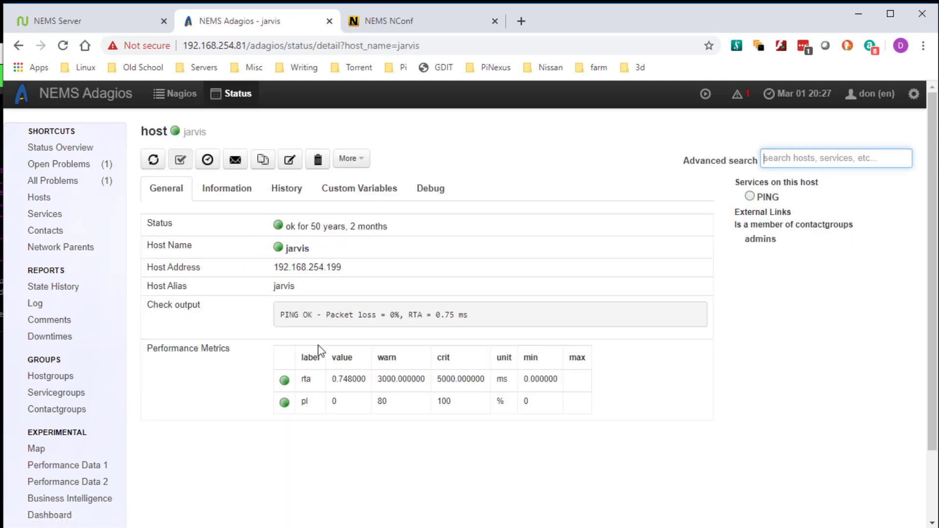
{"action": "mouse_move", "coordinate": [441, 262]}
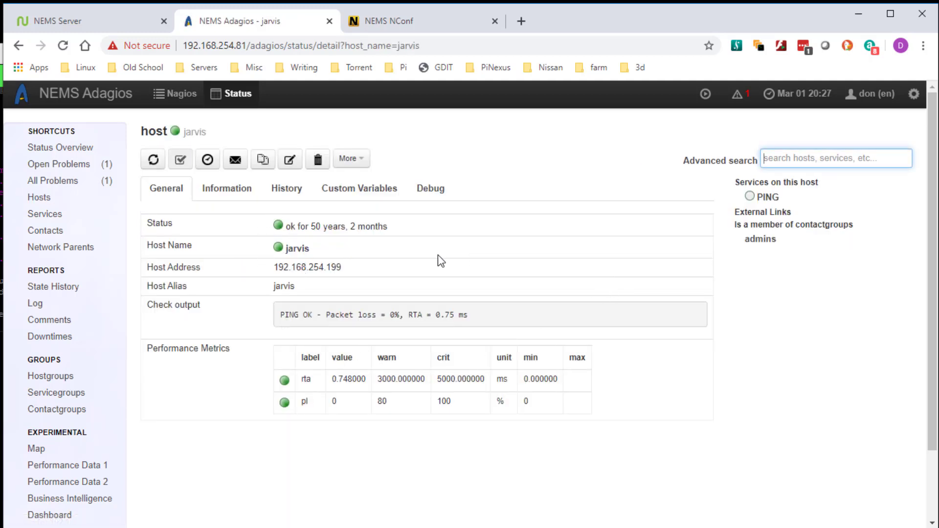
{"action": "left_click", "coordinate": [396, 21]}
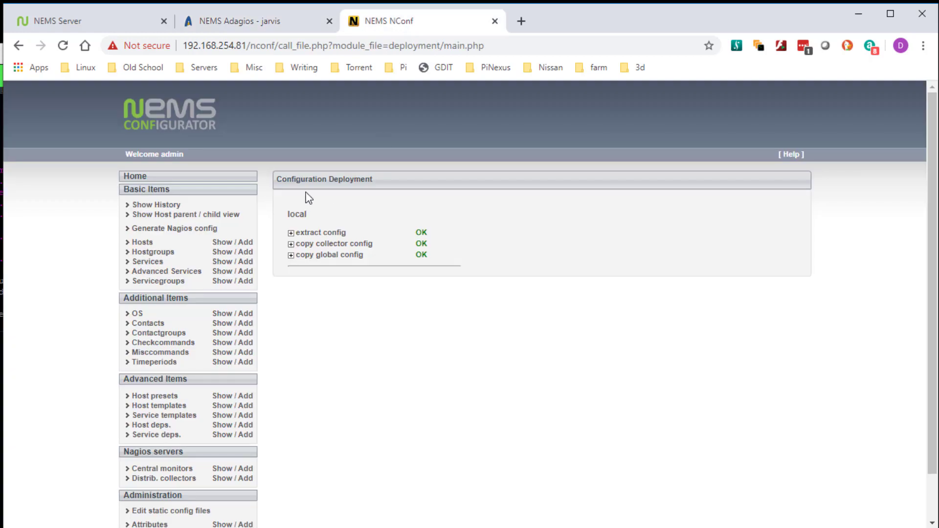
Edit host jarvis and change its address to 192.168.254.200
{"action": "left_click", "coordinate": [222, 242]}
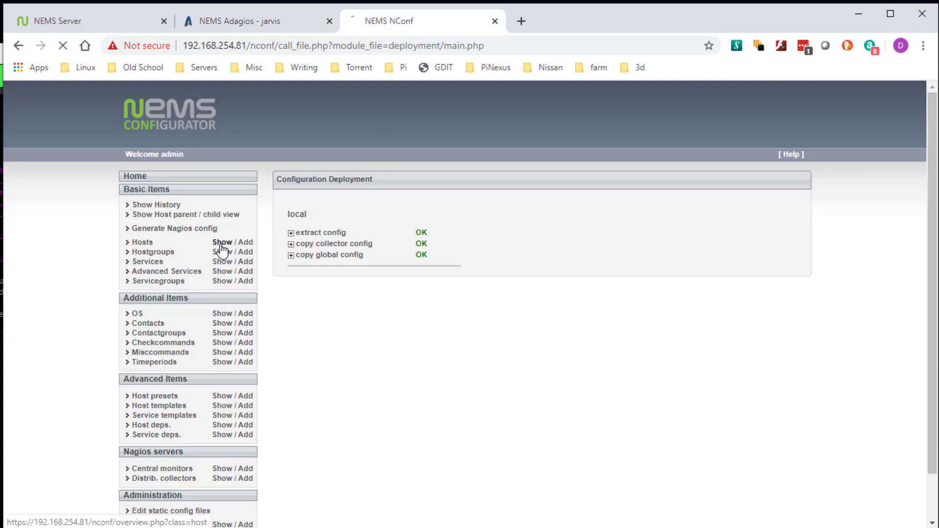
{"action": "left_click", "coordinate": [222, 242]}
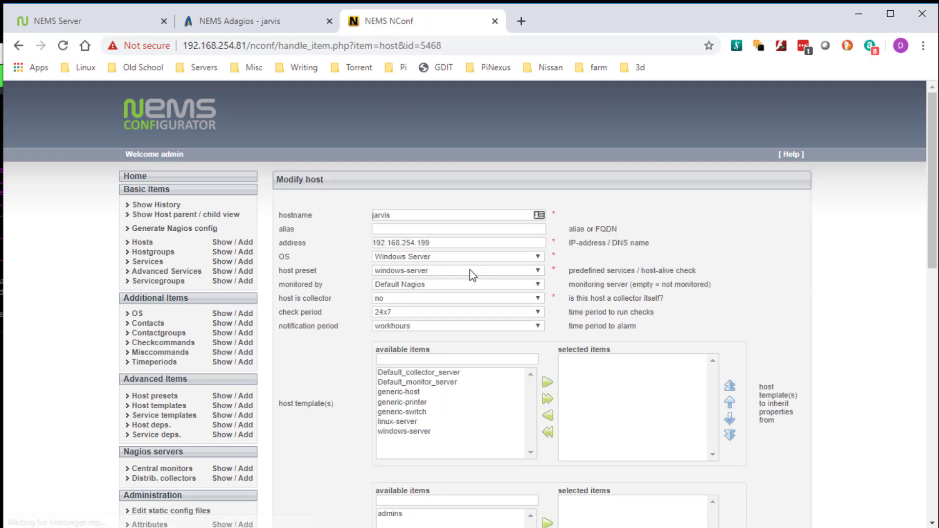
{"action": "left_click", "coordinate": [440, 242]}
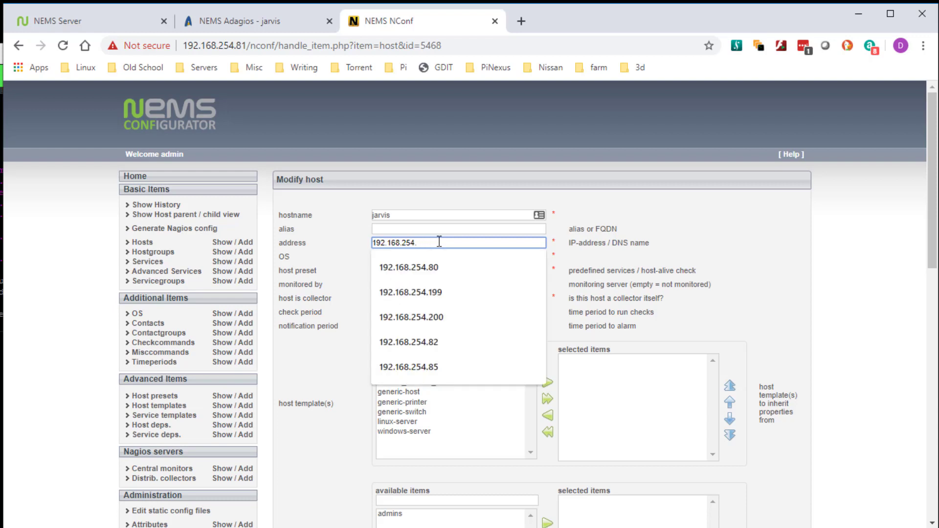
{"action": "left_click", "coordinate": [411, 317]}
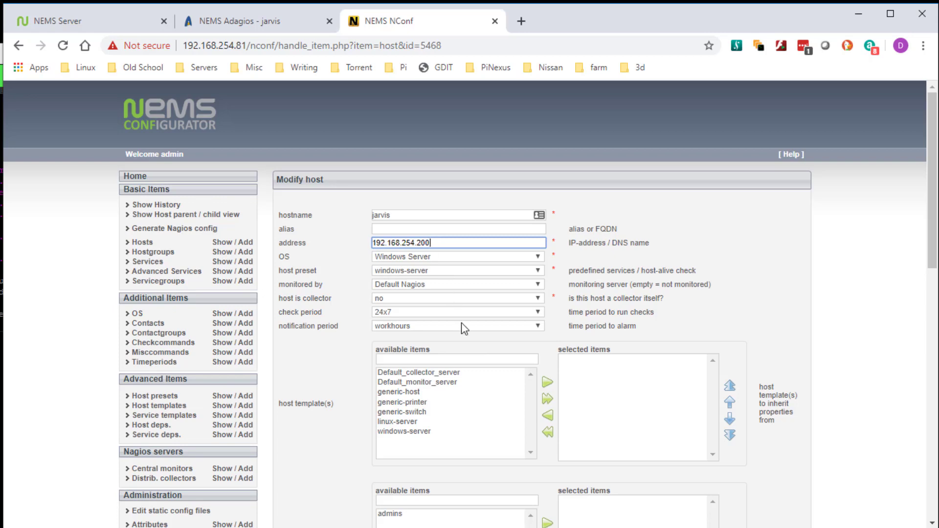
Assign the admins contact group, save jarvis, and apply the changes to its services
{"action": "scroll", "scroll_direction": "down", "scroll_amount": 3}
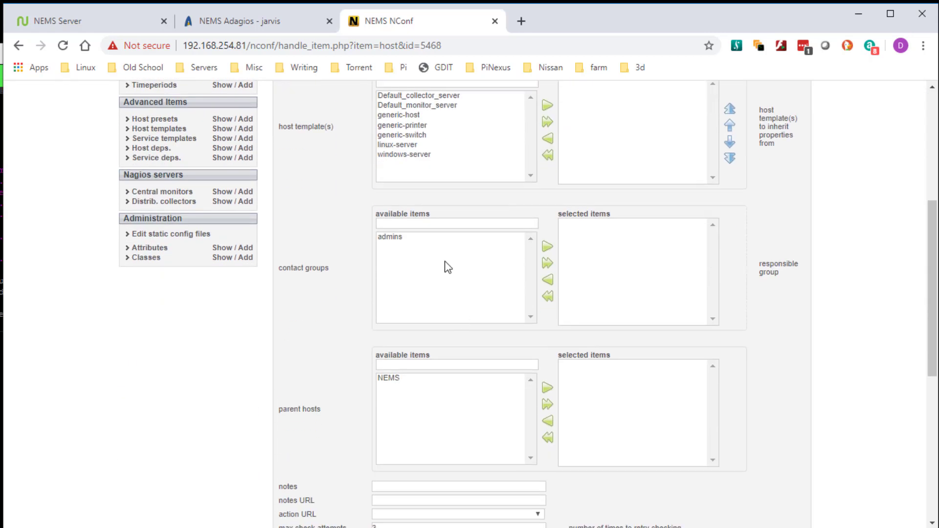
{"action": "left_click", "coordinate": [547, 246]}
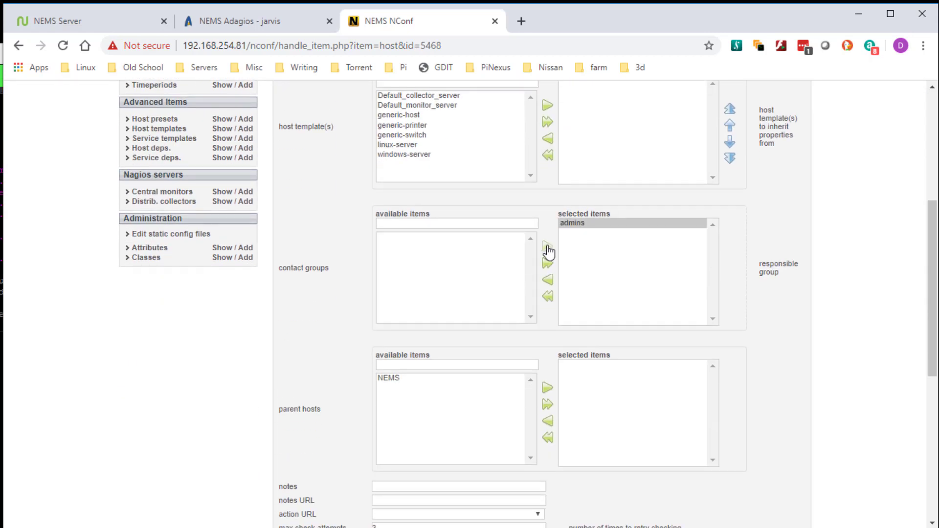
{"action": "scroll", "scroll_direction": "down", "scroll_amount": 3}
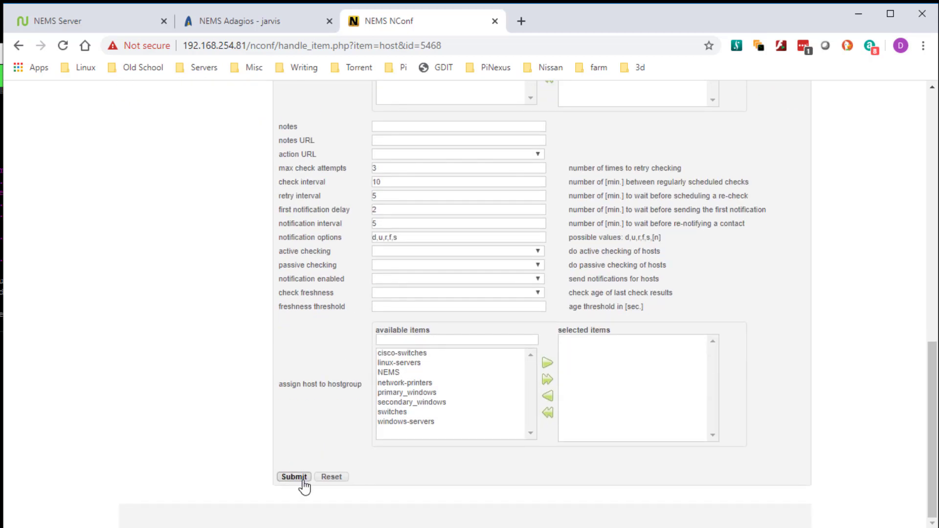
{"action": "left_click", "coordinate": [293, 477]}
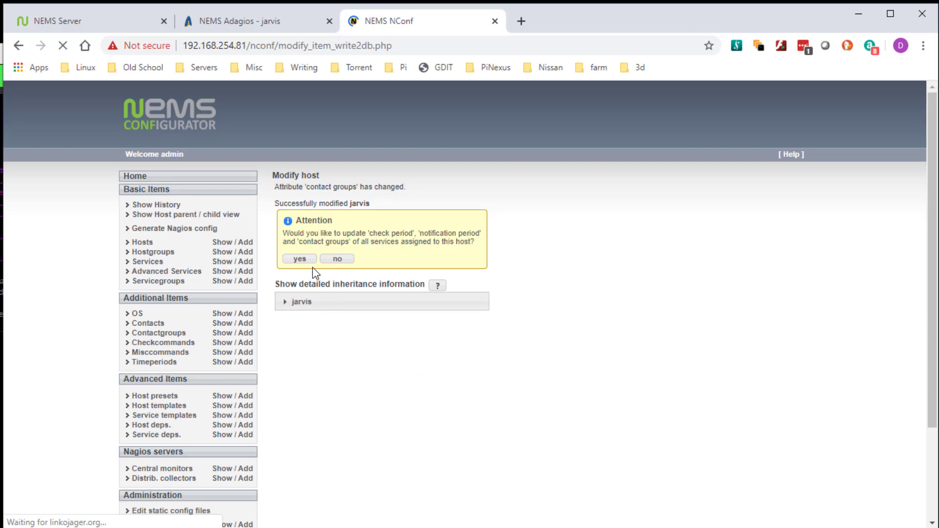
{"action": "left_click", "coordinate": [299, 259]}
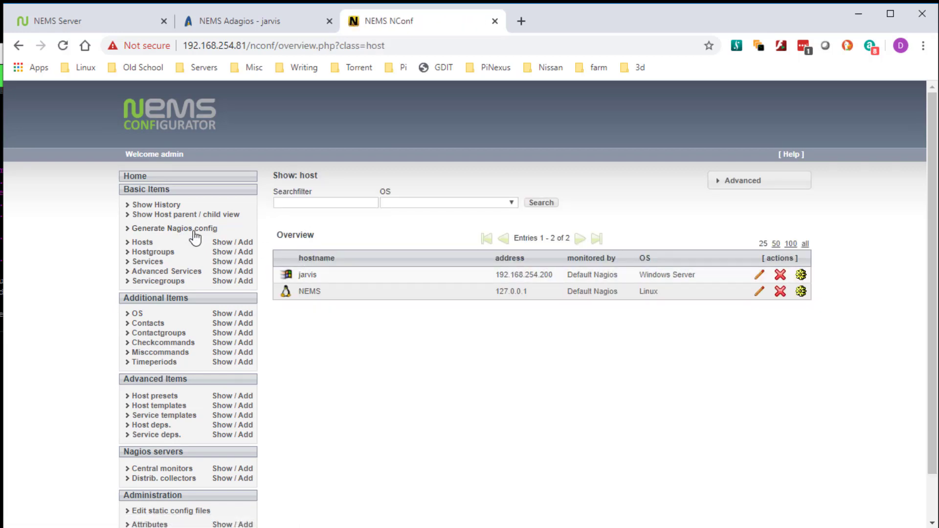
Generate and deploy the updated Nagios config, then return to jarvis in Adagios
{"action": "left_click", "coordinate": [174, 229]}
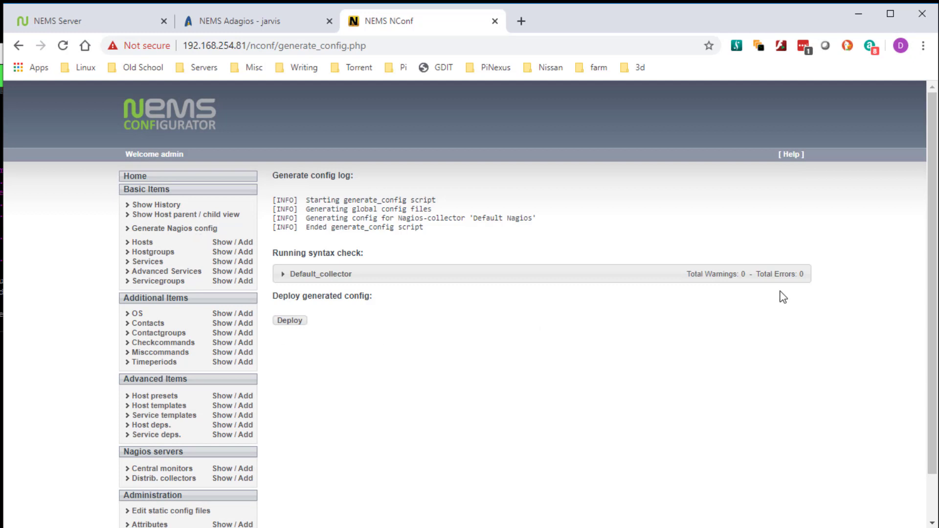
{"action": "mouse_move", "coordinate": [277, 355]}
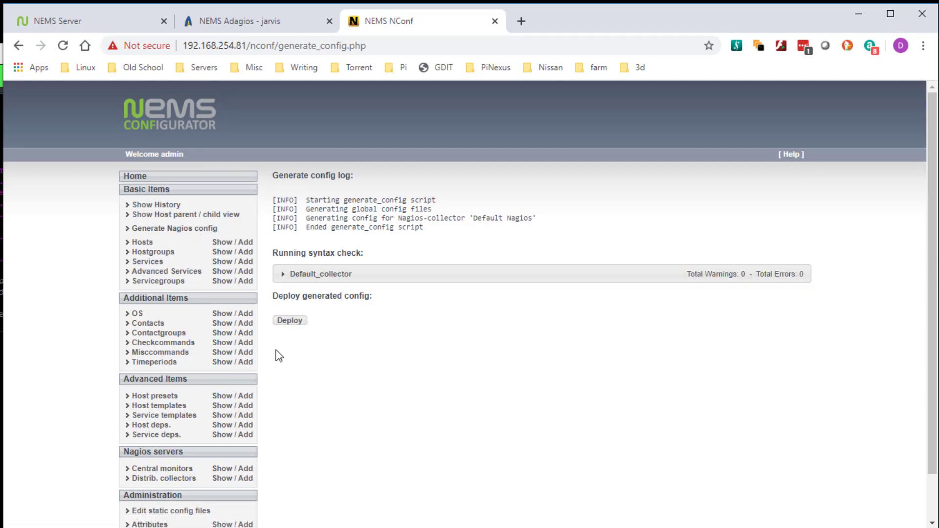
{"action": "left_click", "coordinate": [290, 320]}
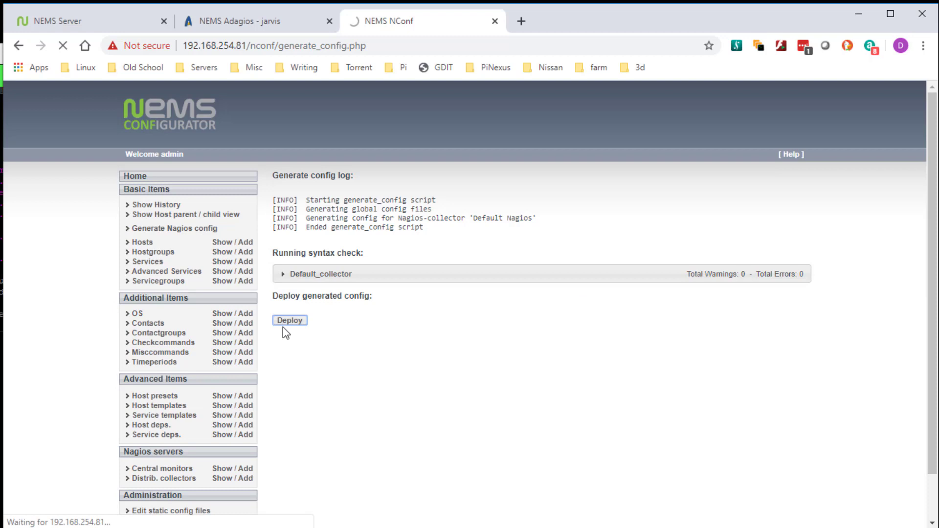
{"action": "left_click", "coordinate": [289, 320]}
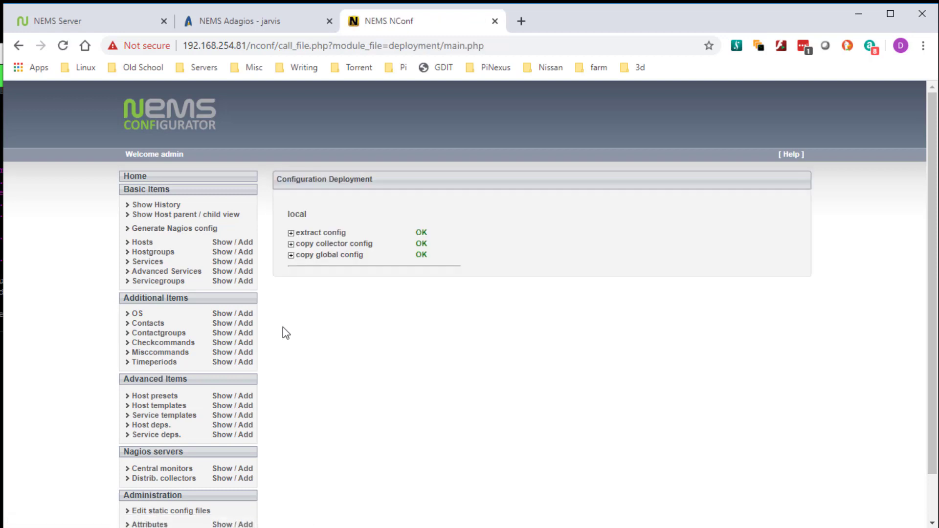
{"action": "left_click", "coordinate": [252, 21]}
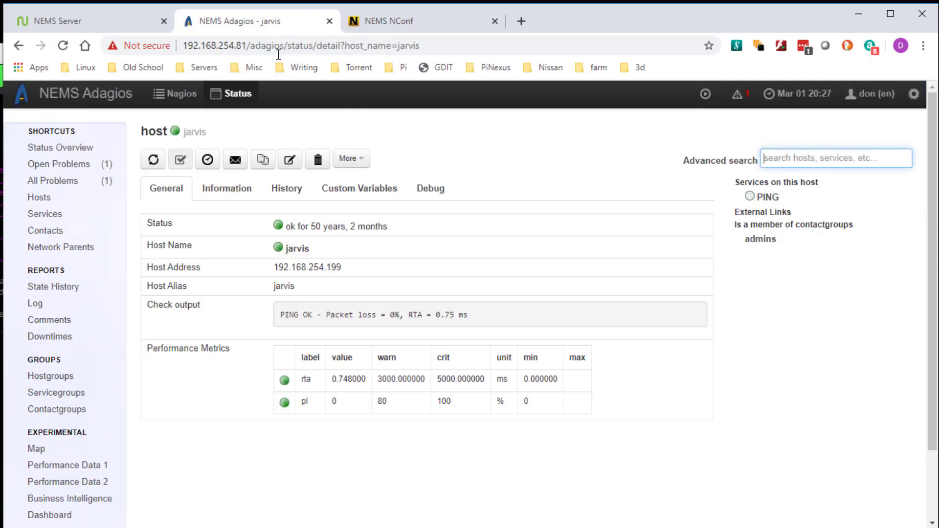
{"action": "mouse_move", "coordinate": [153, 158]}
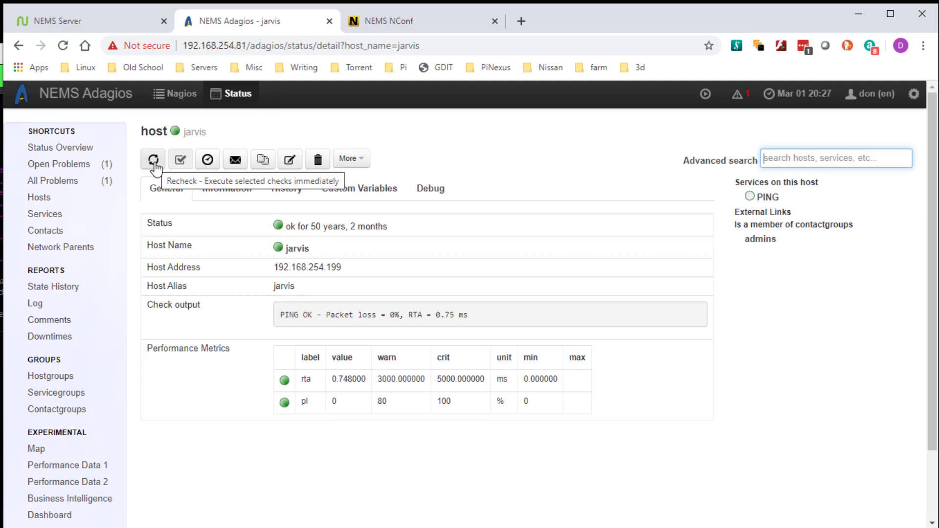
Recheck jarvis and refresh to show 192.168.254.200 as CRITICAL unreachable
{"action": "left_click", "coordinate": [153, 159]}
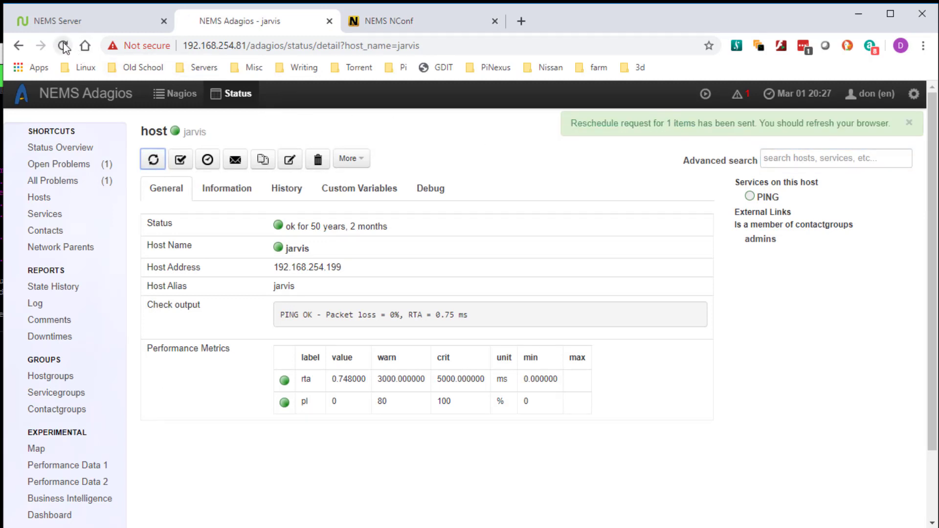
{"action": "left_click", "coordinate": [152, 159]}
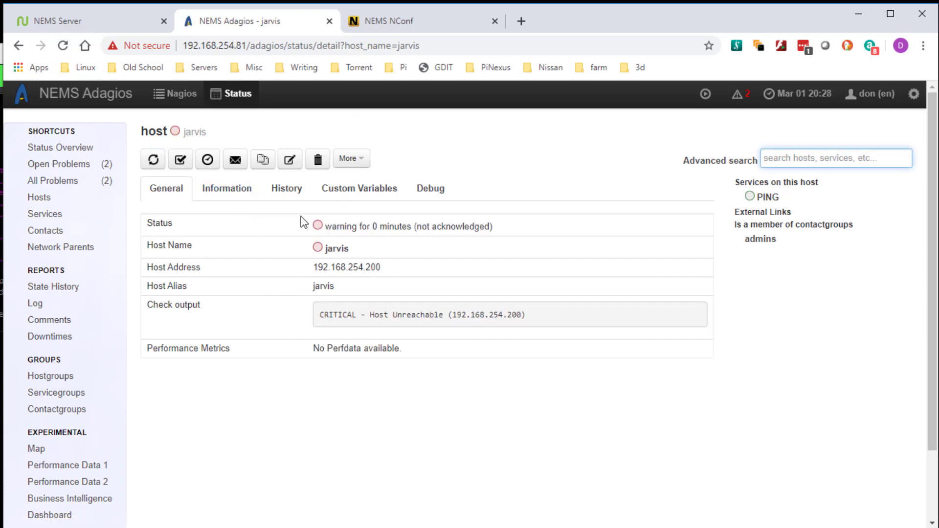